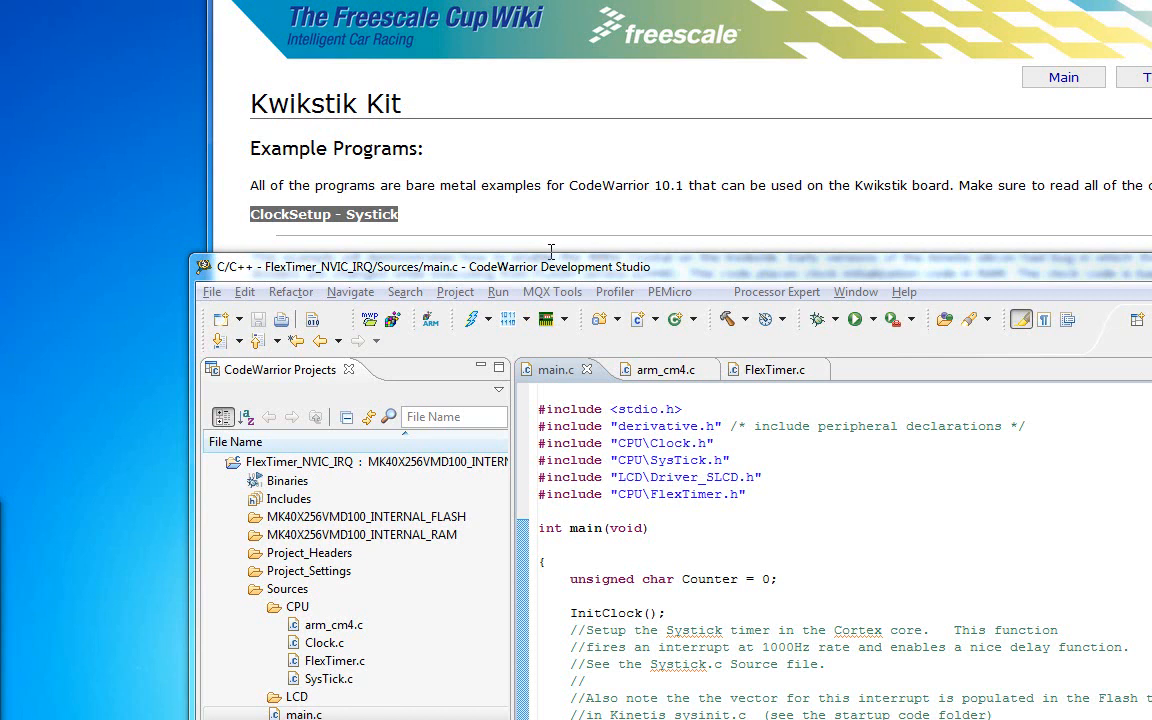
mouse_move(45, 232)
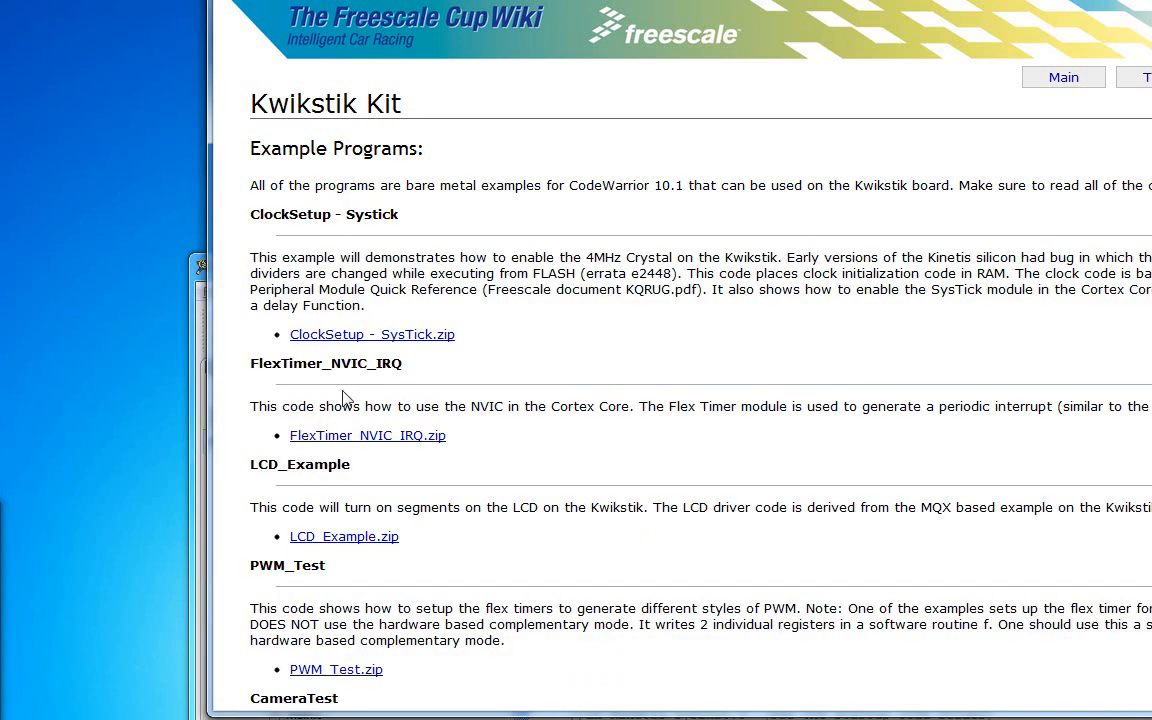
mouse_move(418, 412)
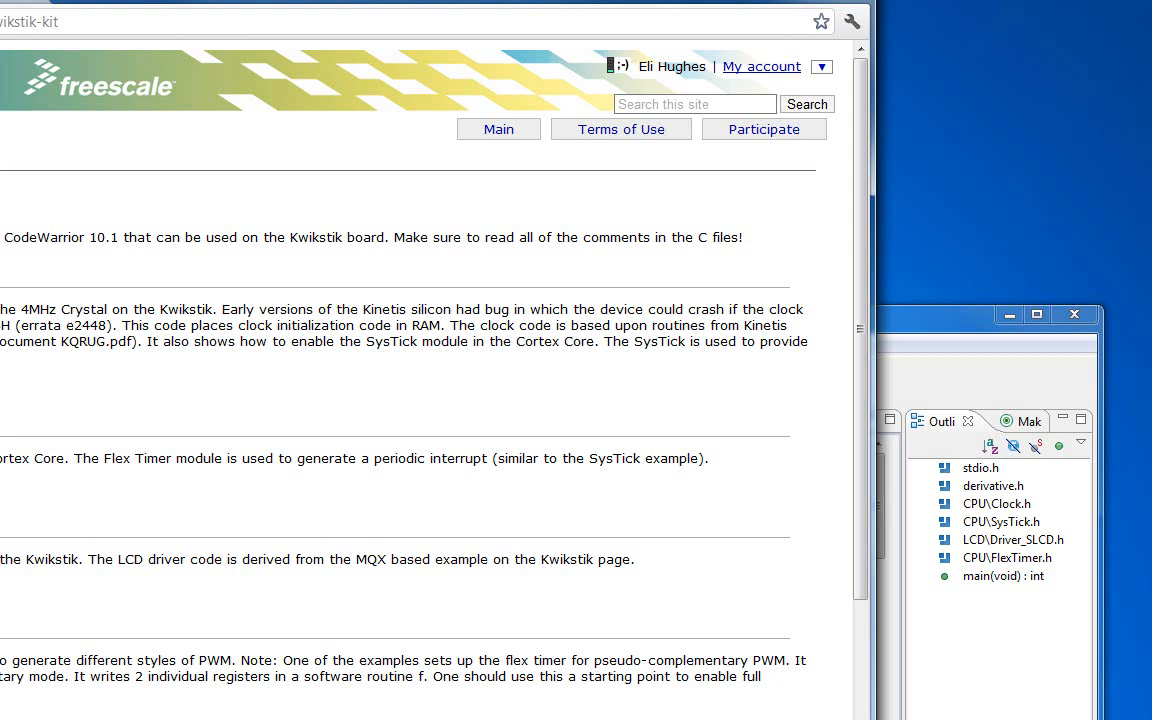
mouse_move(58, 463)
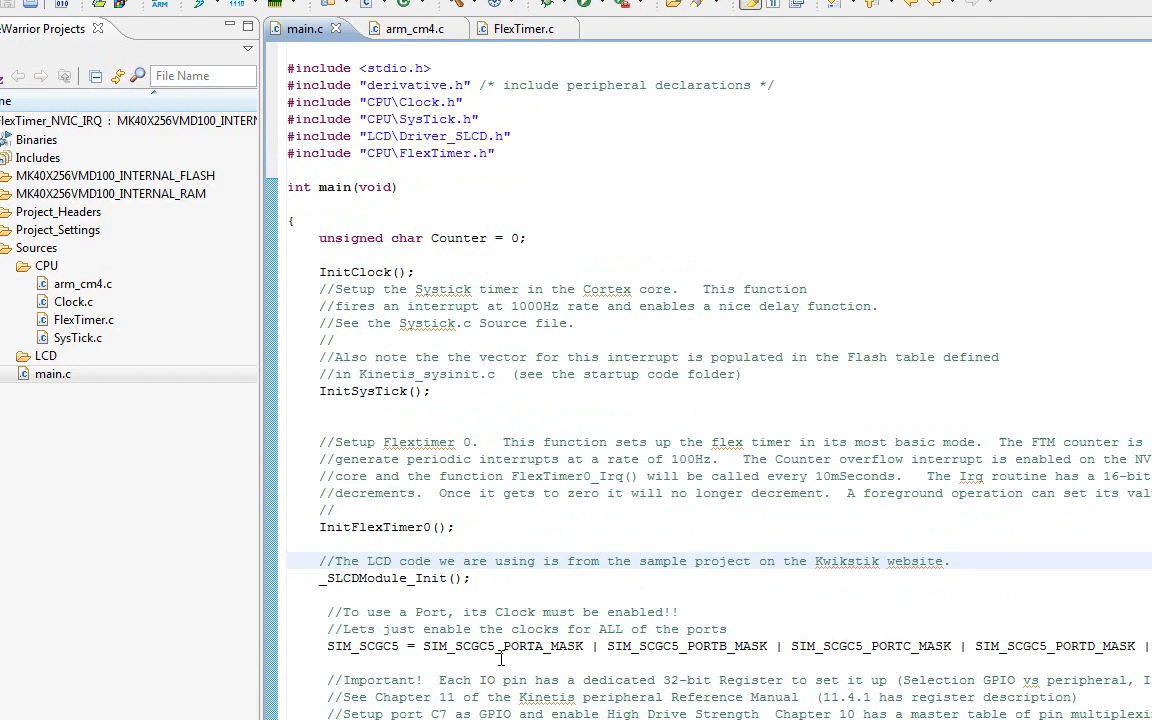
Highlight the InitFlexTimer0() call that configures FlexTimer 0's 100Hz periodic interrupt.
click(695, 561)
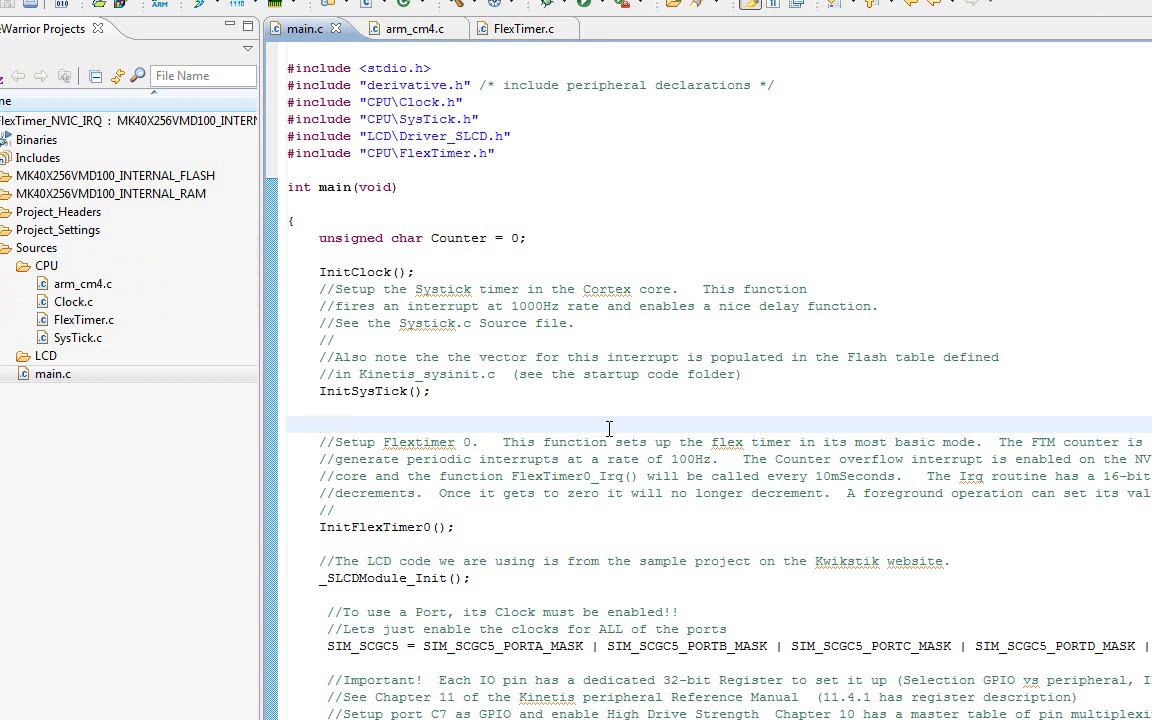
mouse_move(356, 510)
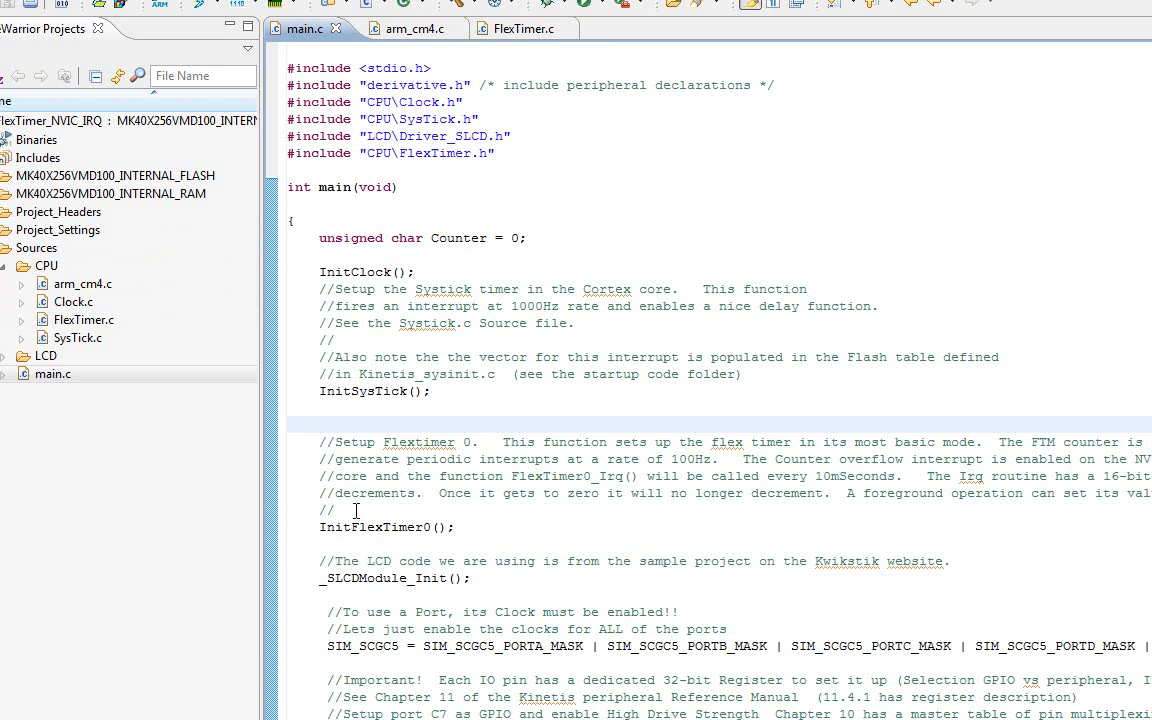
double_click(386, 527)
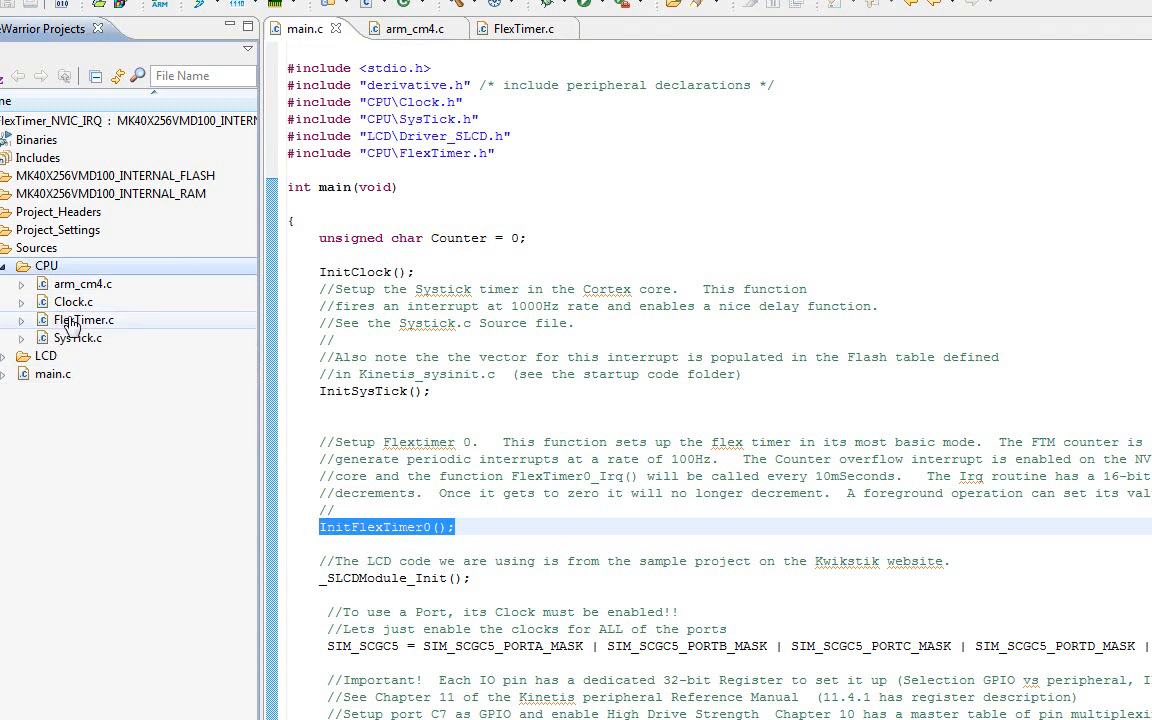
Show InitFlexTimer0 in FlexTimer.c and select its FTM0 clock, prescale, modulo and interrupt-enable setup.
click(518, 28)
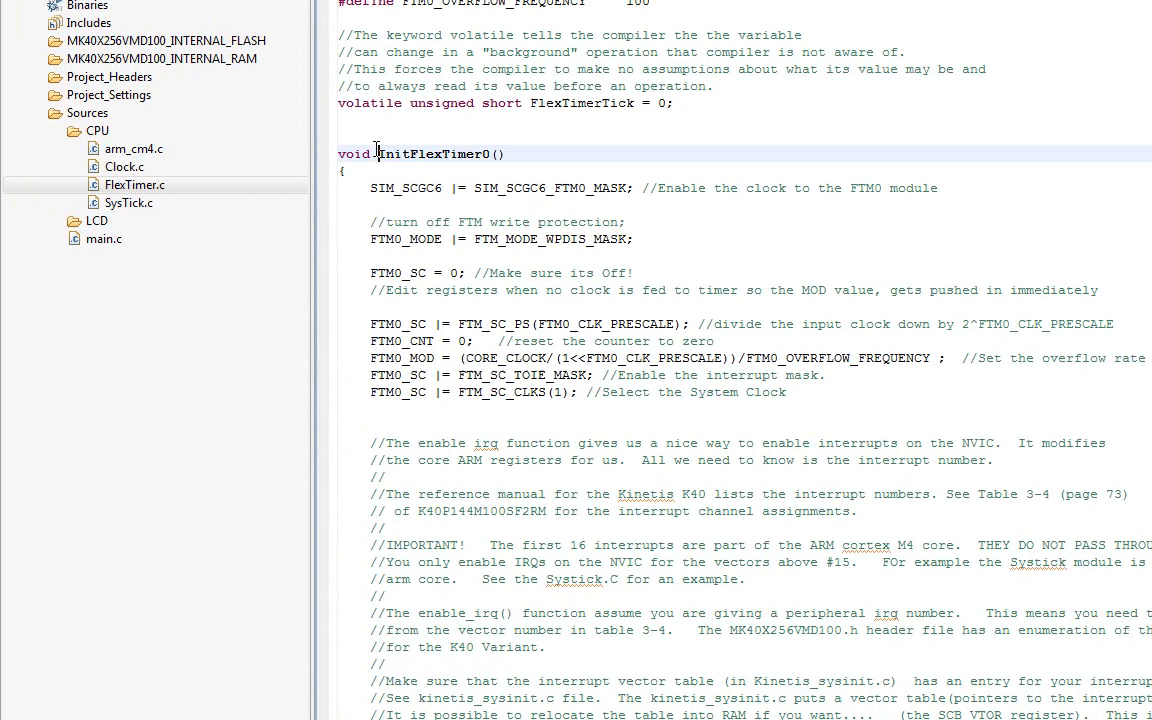
drag(382, 153, 787, 392)
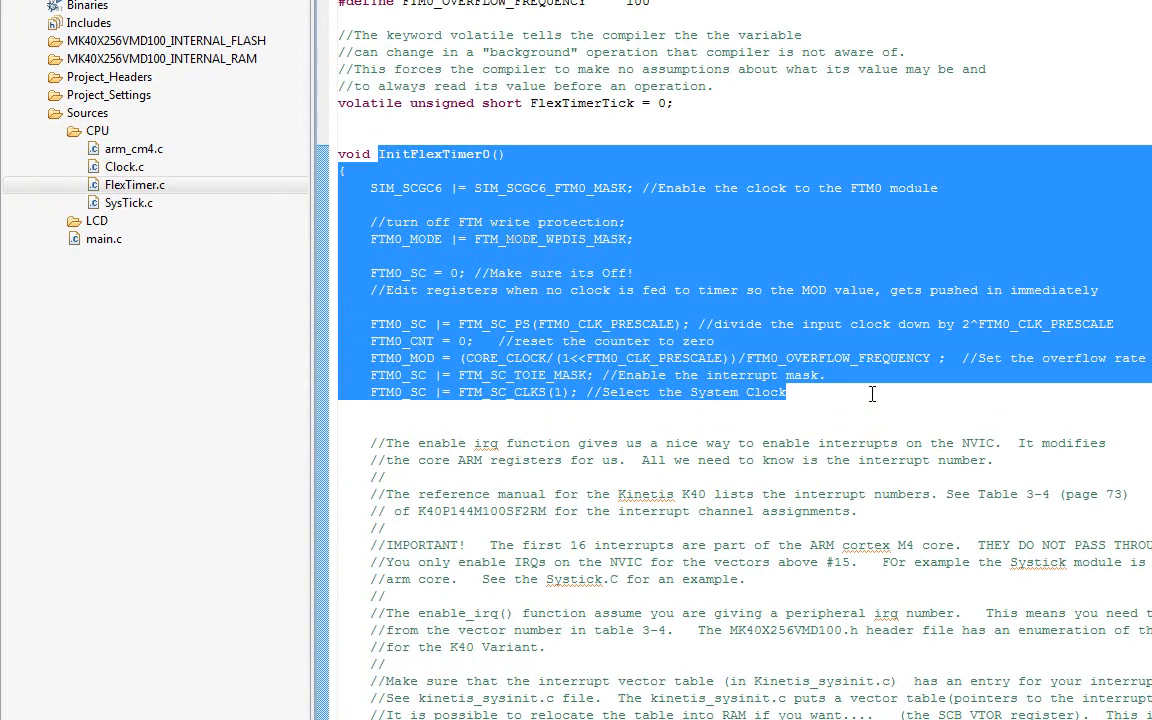
mouse_move(805, 121)
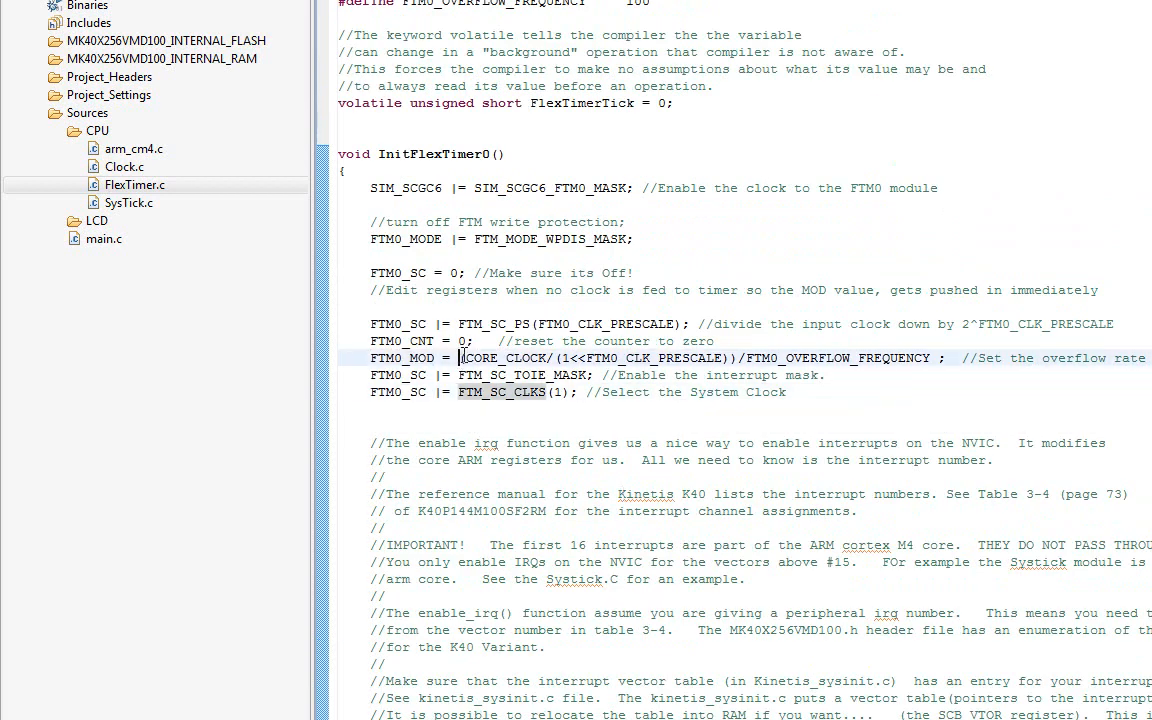
drag(458, 357, 930, 357)
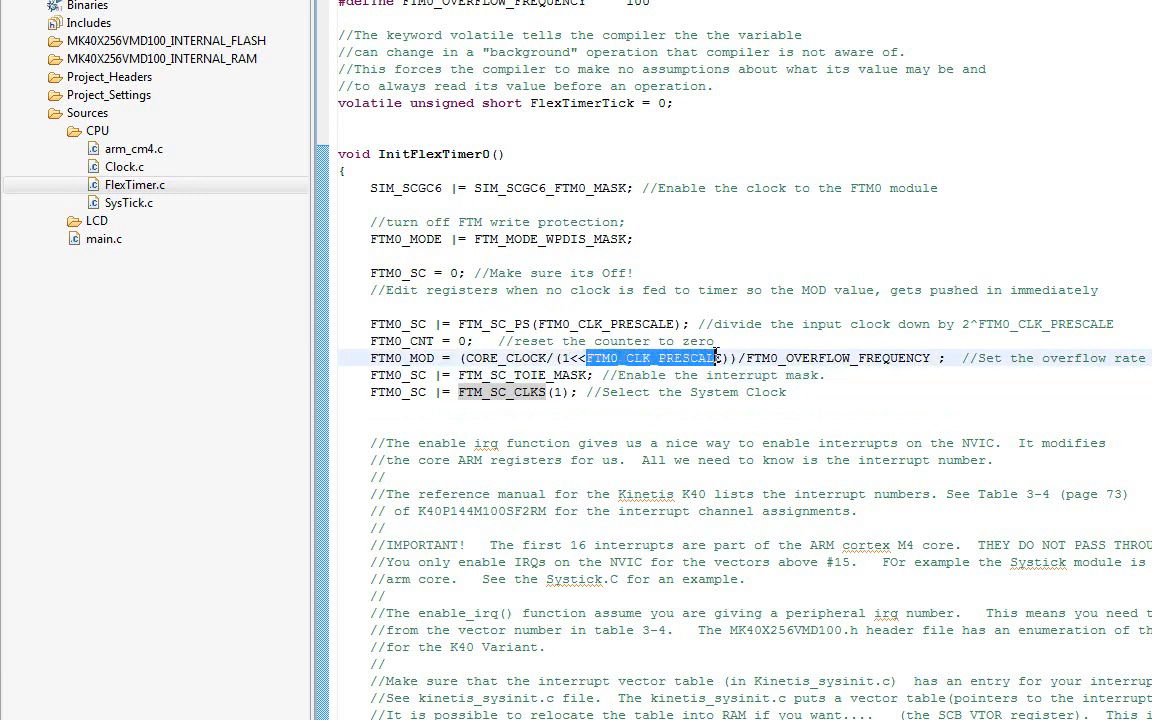
double_click(800, 358)
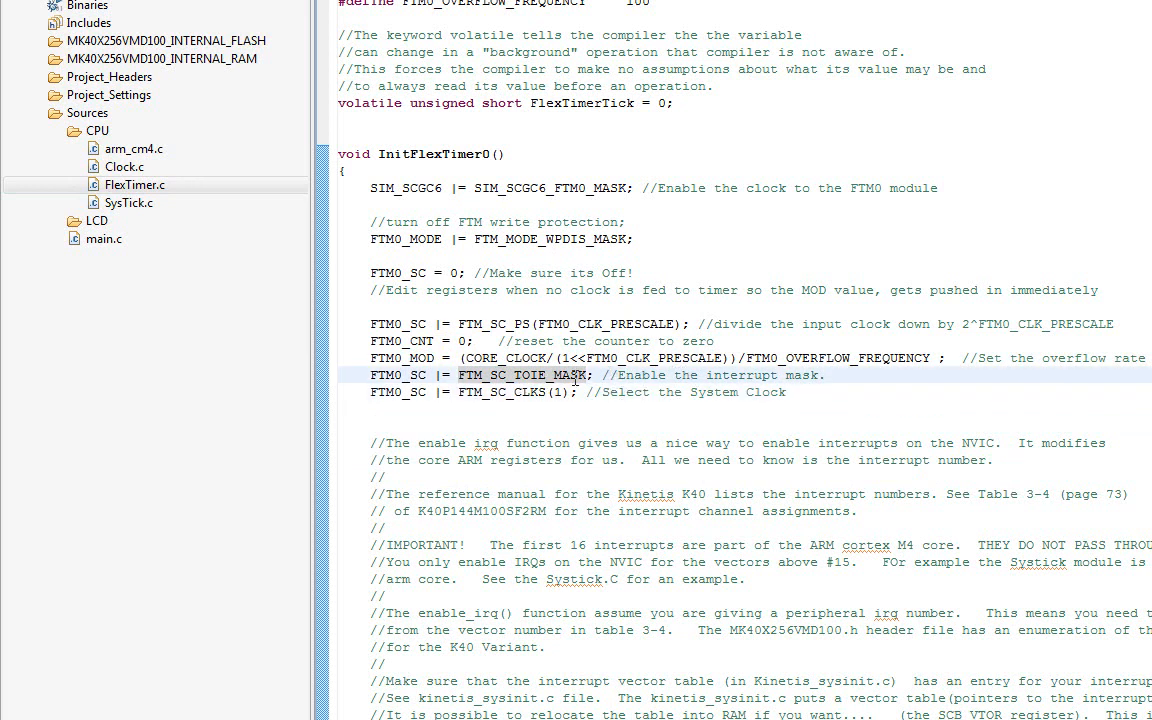
double_click(519, 374)
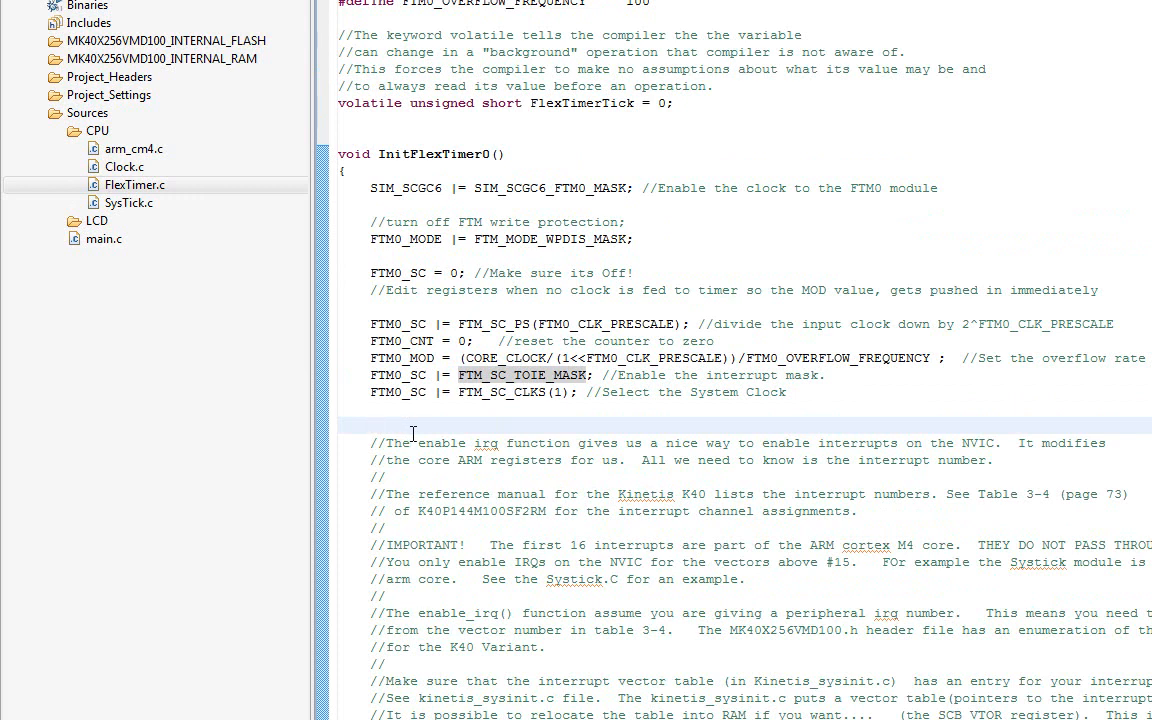
click(620, 391)
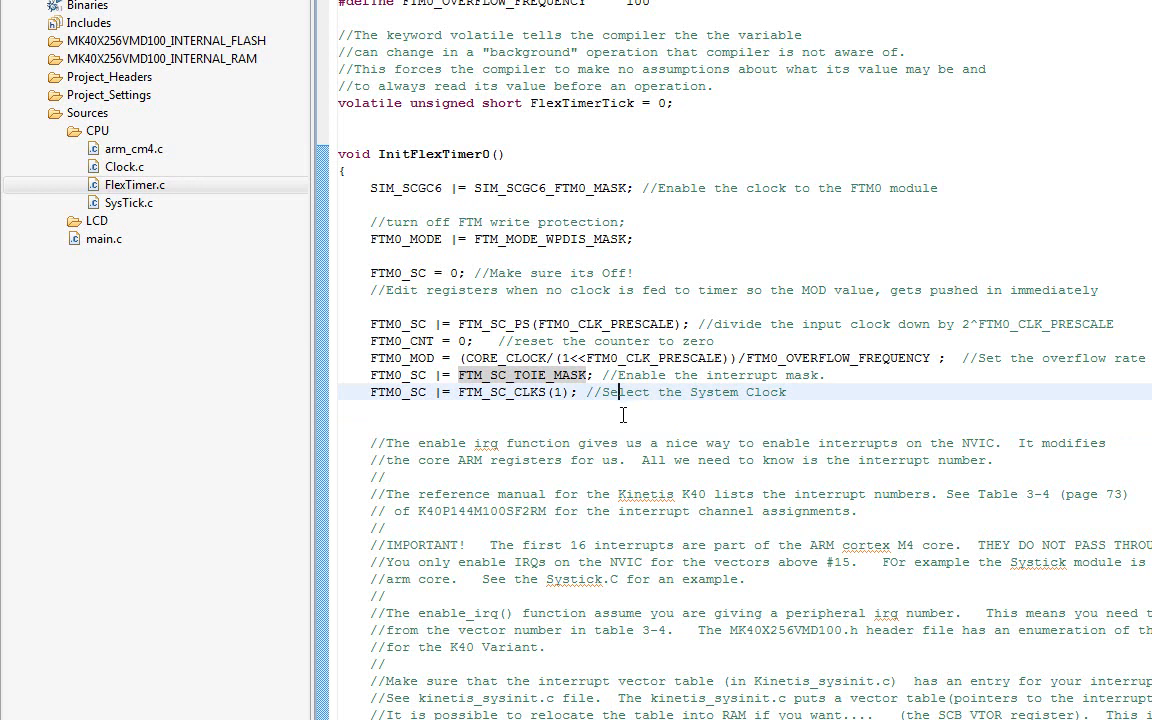
mouse_move(617, 423)
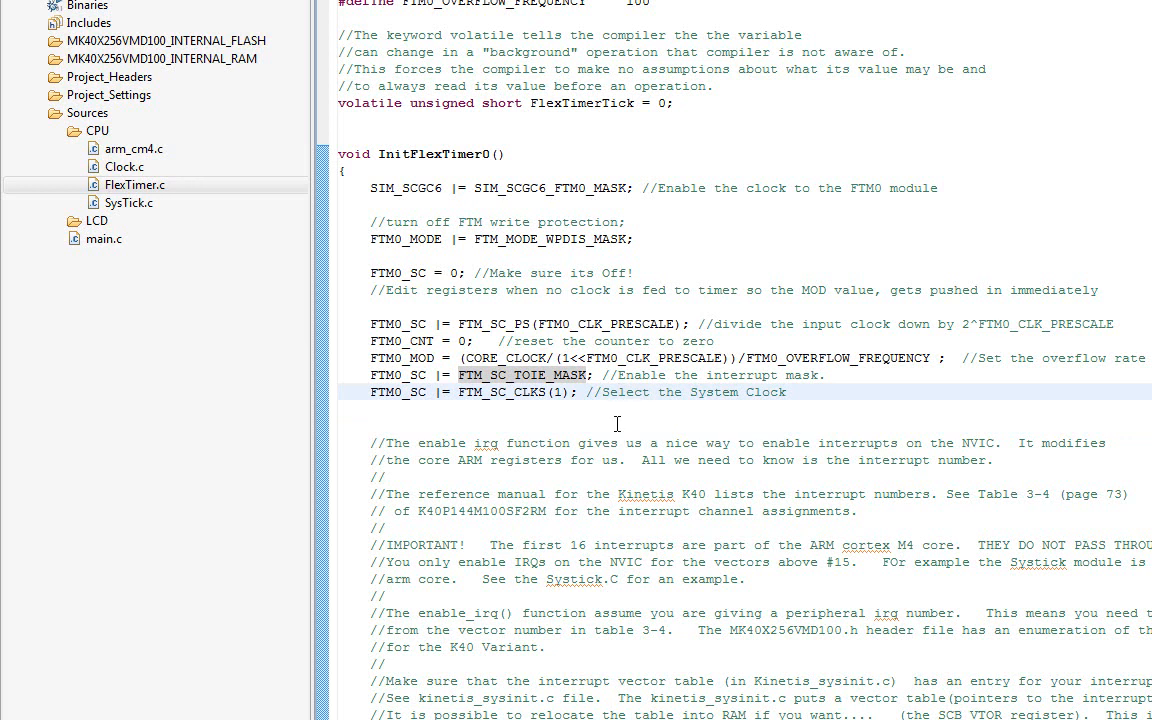
scroll(down, 3)
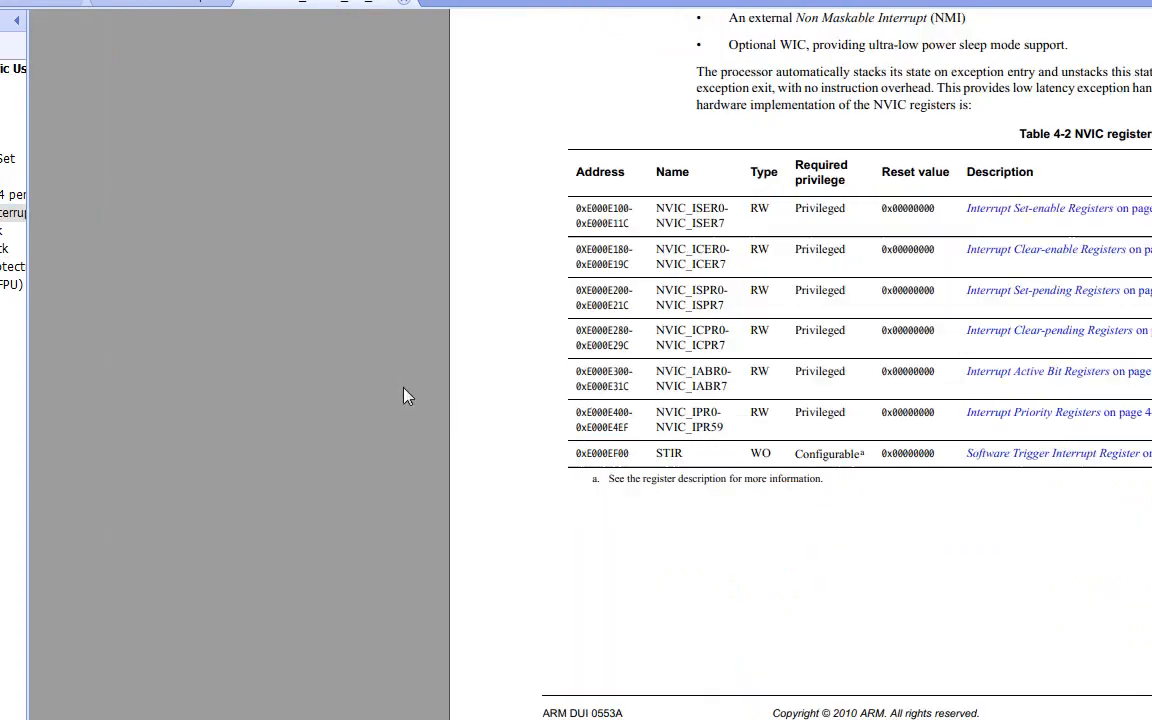
Scroll the Cortex-M4 manual down to Table 4-3, the CMSIS NVIC access functions.
scroll(down, 3)
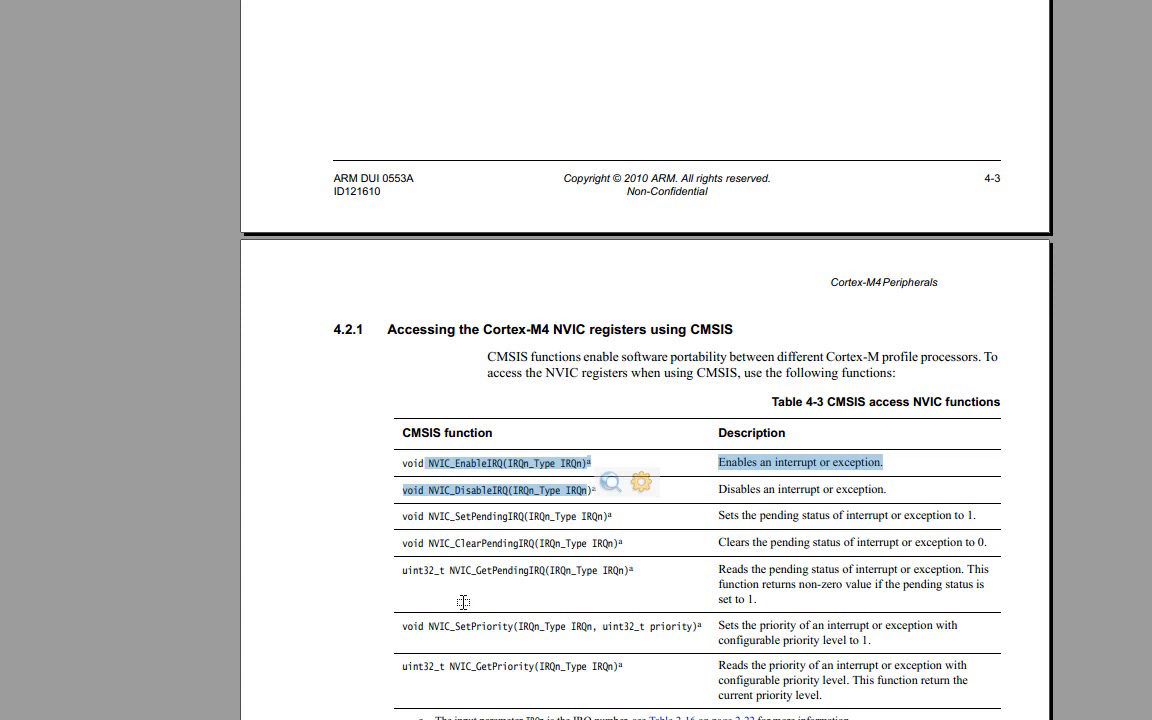
scroll(down, 3)
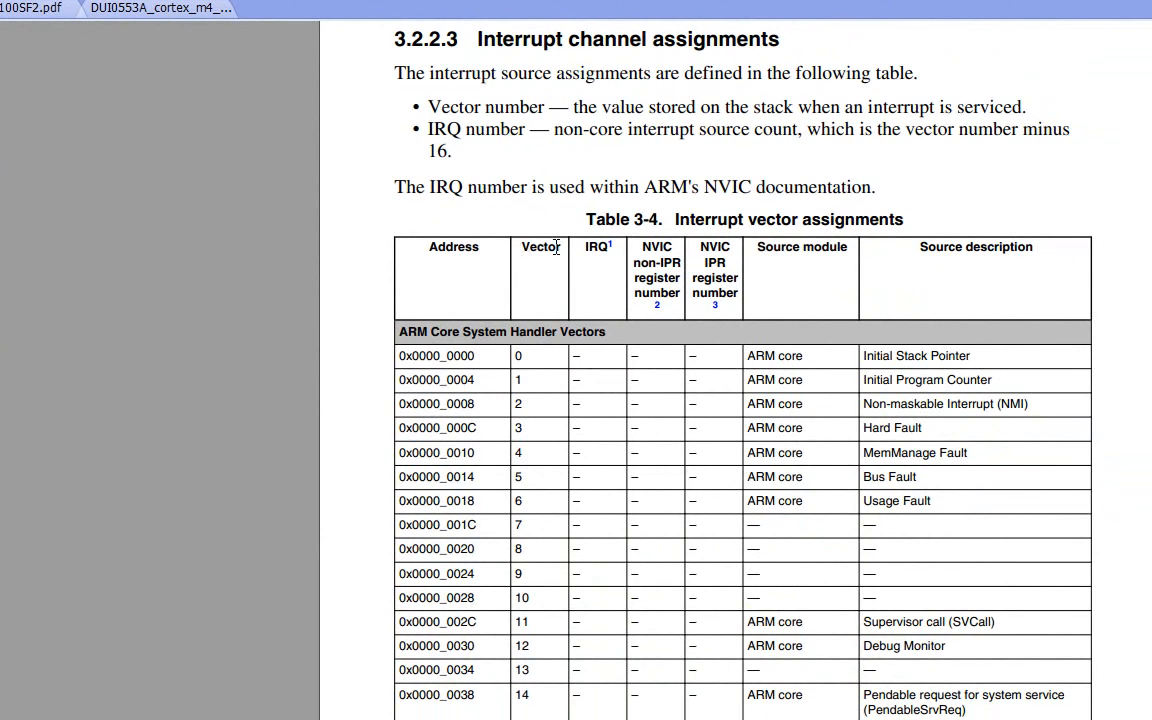
Highlight Table 3-4's Vector/IRQ headings and core vectors 0–14, then reach the non-core DMA vectors at 16/IRQ 0.
drag(521, 247, 605, 247)
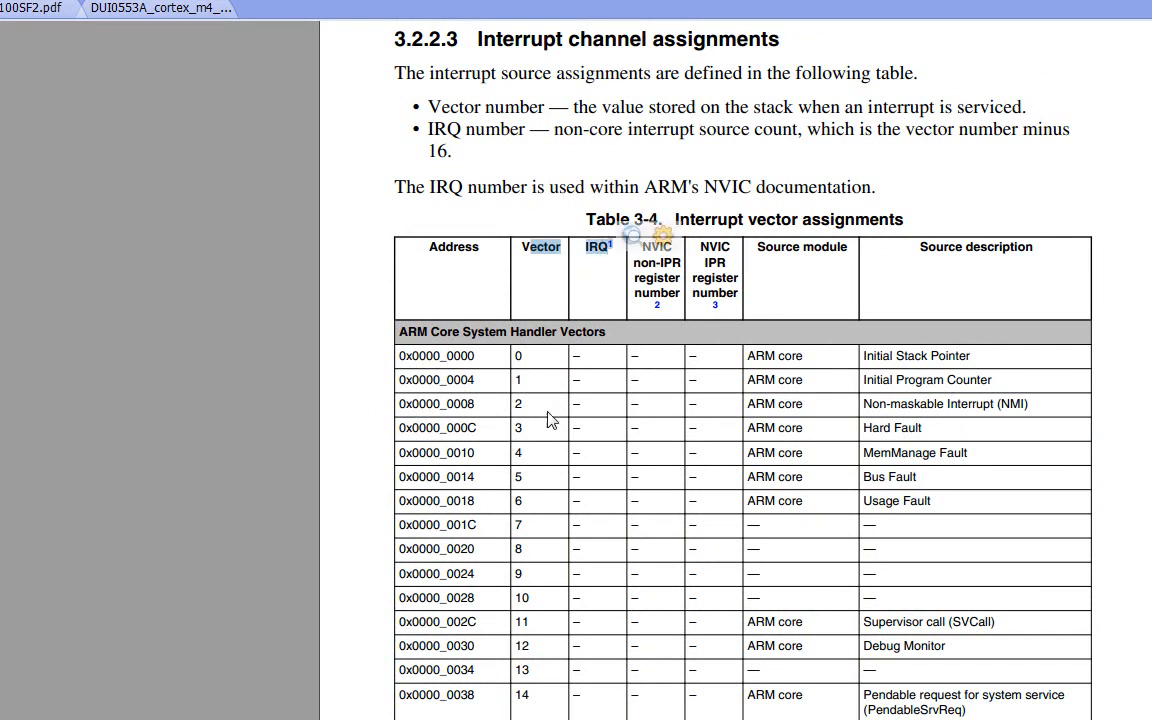
drag(518, 355, 525, 700)
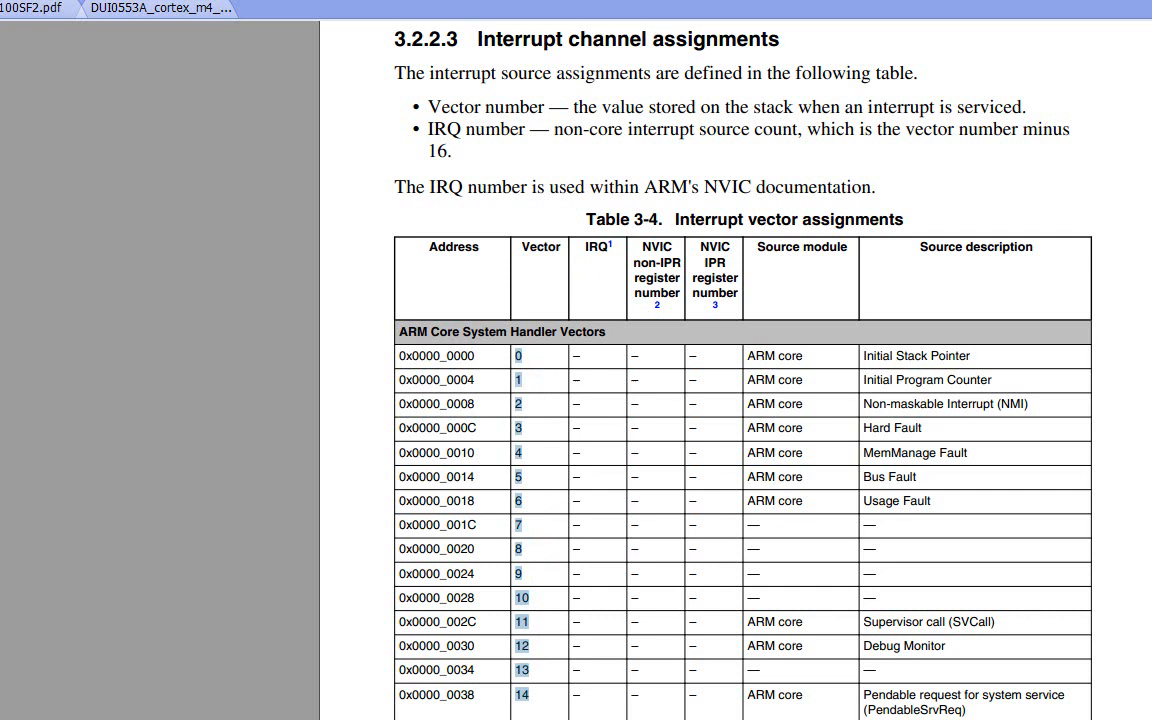
mouse_move(545, 402)
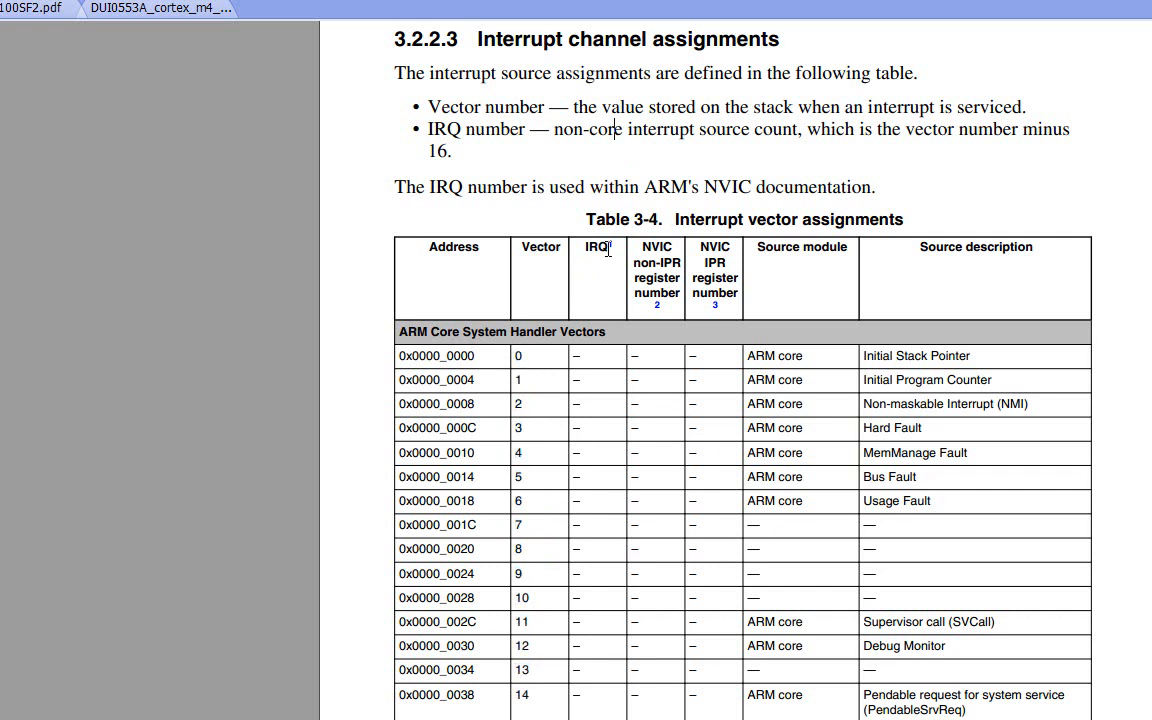
mouse_move(607, 353)
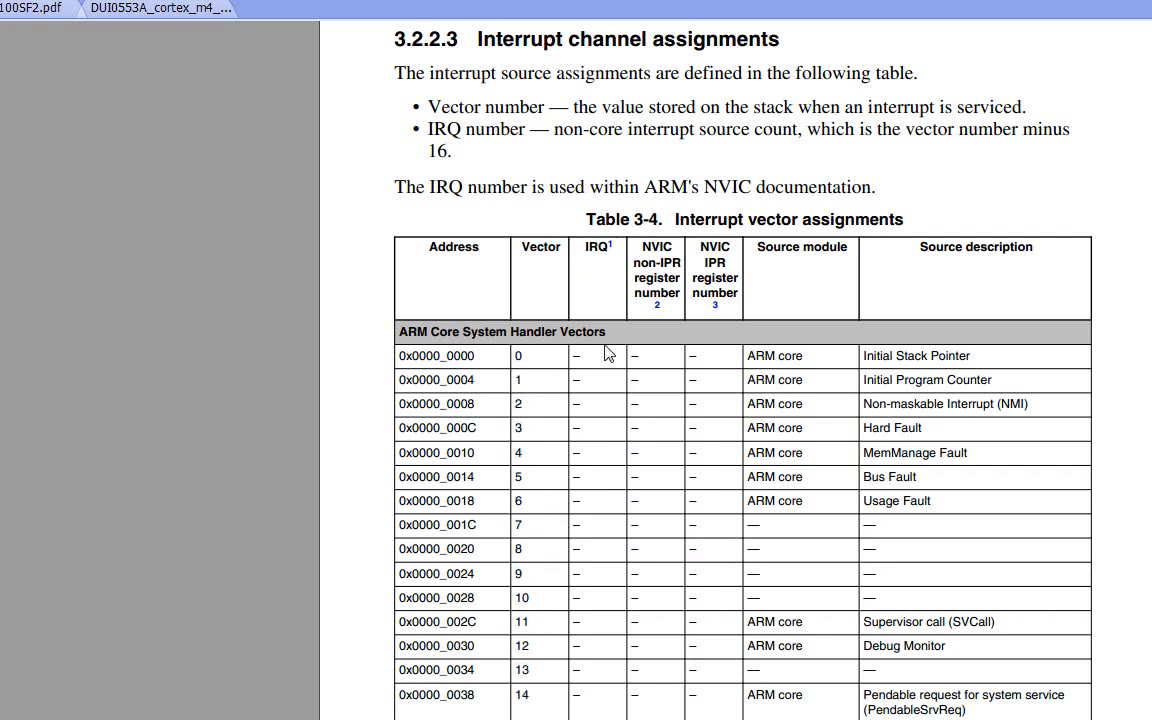
scroll(down, 3)
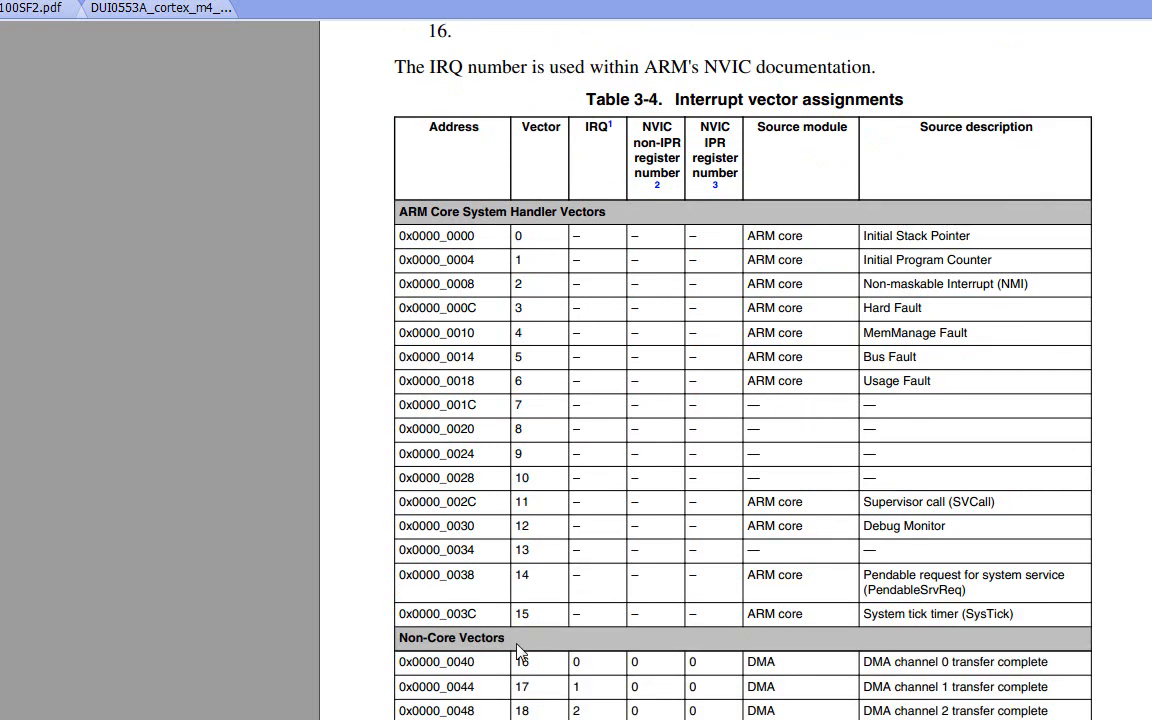
scroll(down, 3)
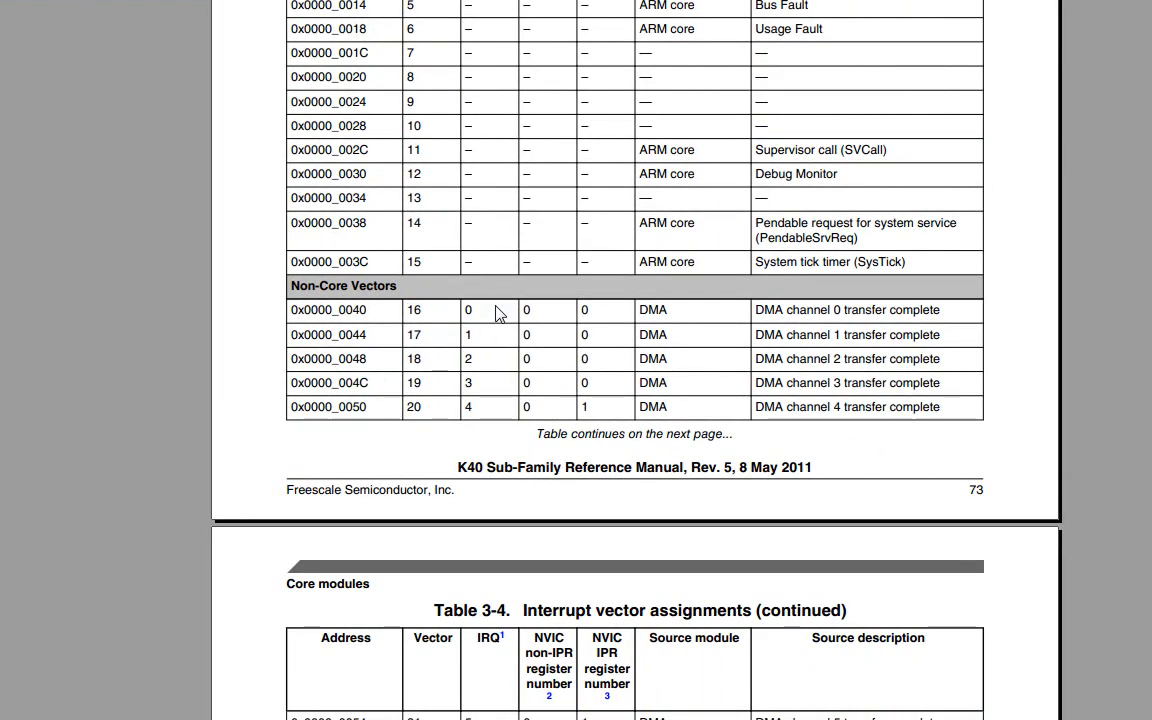
Scroll Table 3-4 to the FTM0–FTM2 rows at vectors 78–80 (IRQ 62–64) and pick out the FlexTimer entry.
scroll(down, 3)
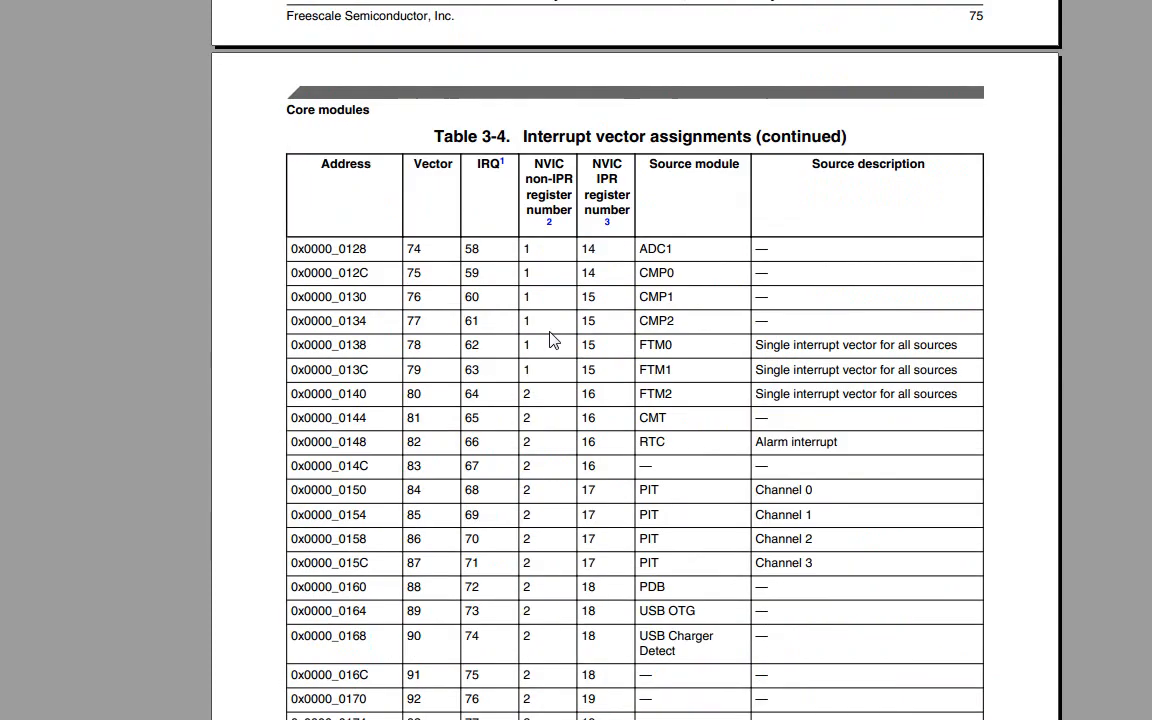
scroll(down, 3)
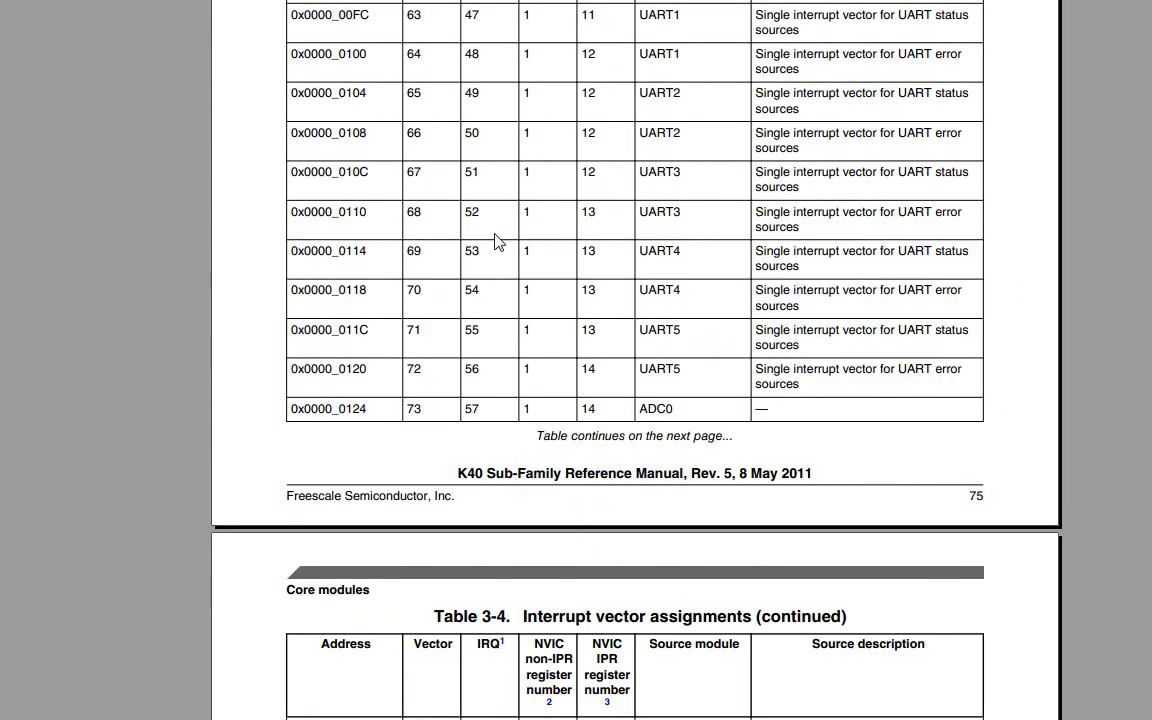
scroll(down, 3)
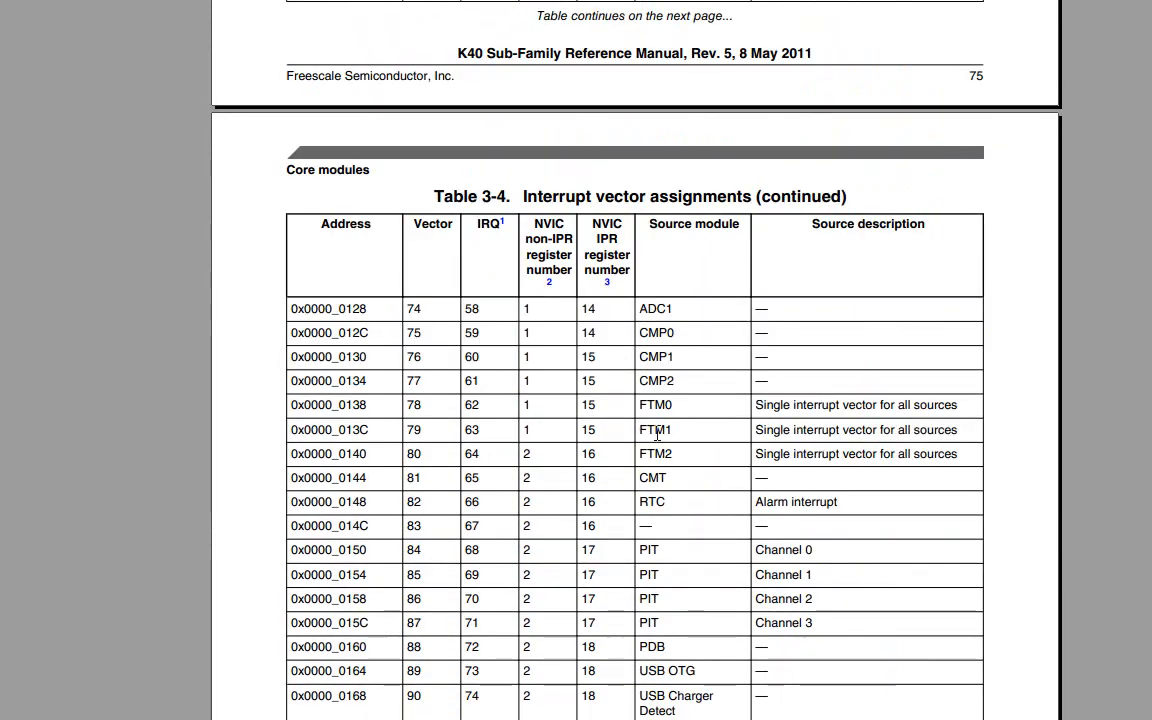
double_click(655, 405)
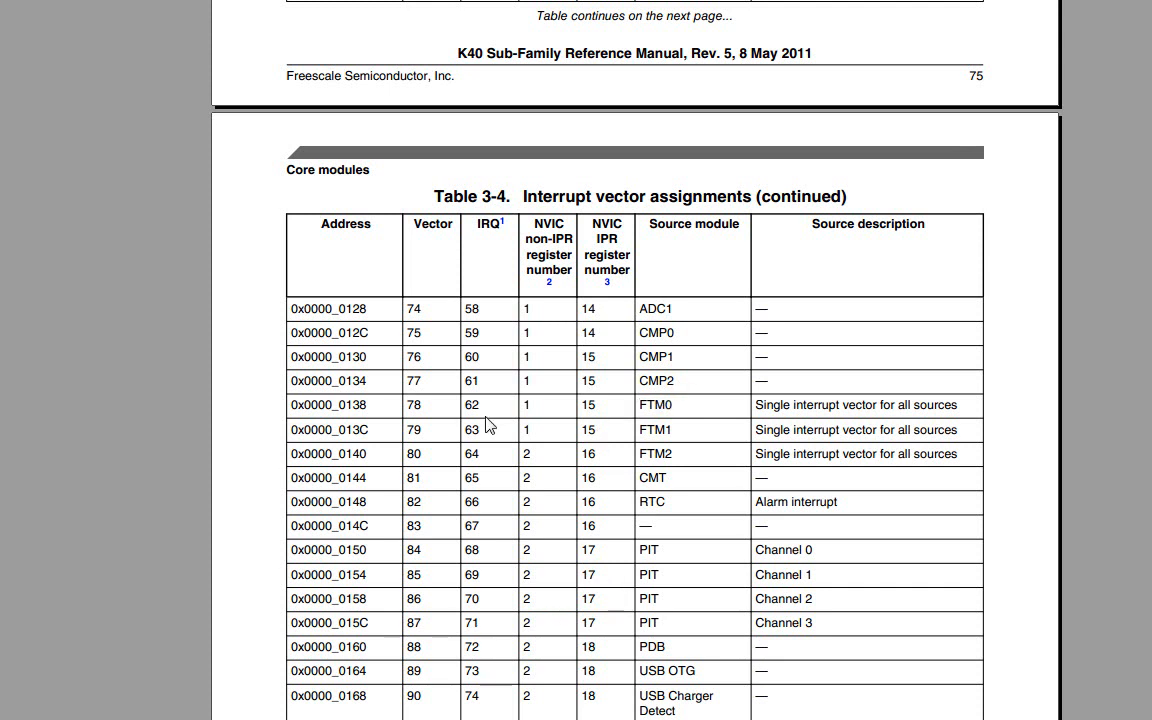
mouse_move(428, 400)
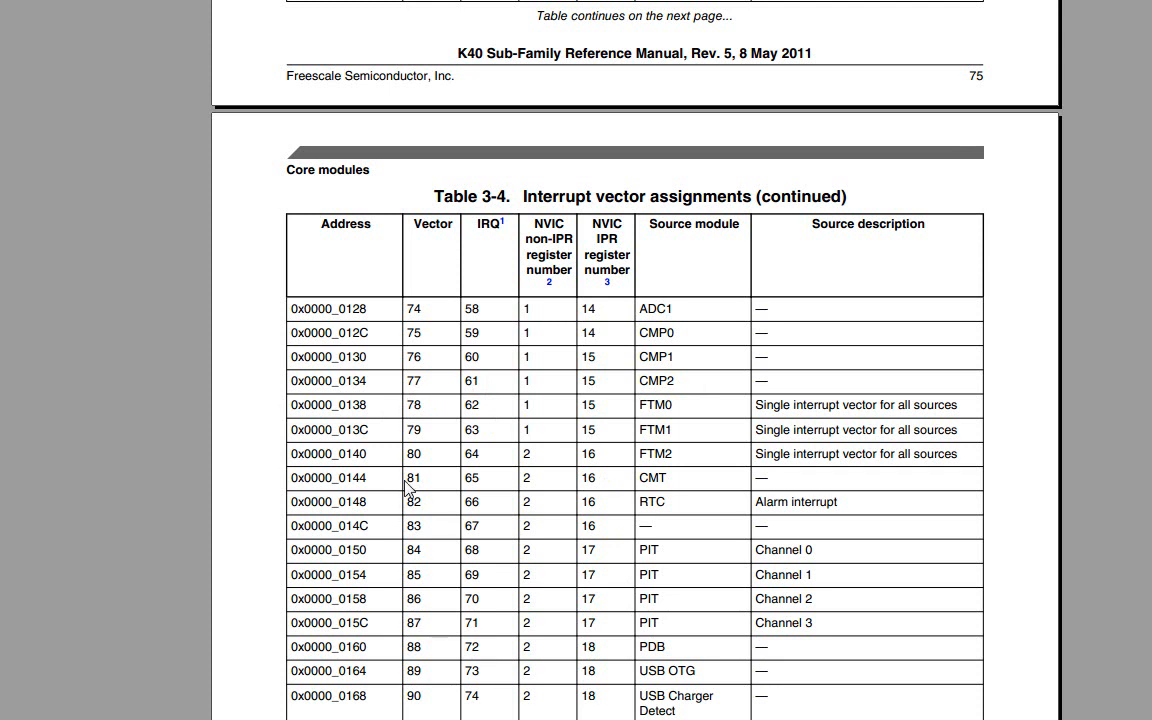
mouse_move(501, 421)
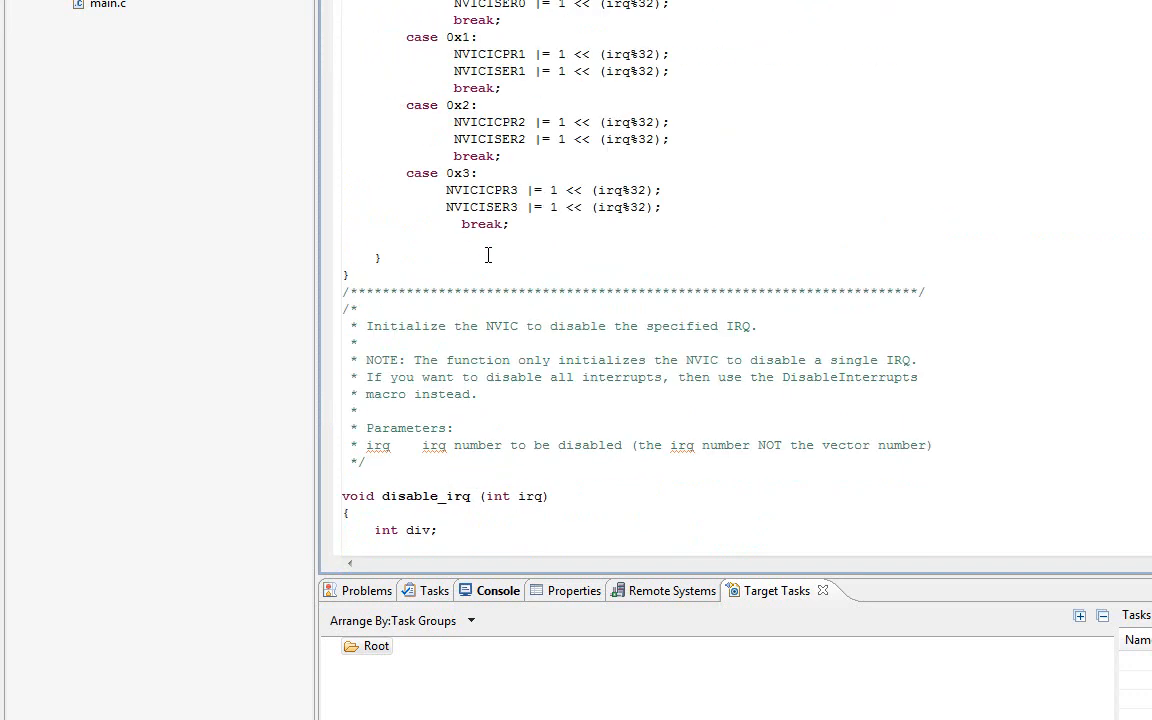
Locate the enable_irq(INT_FTM0-16) call in FlexTimer.c and follow INT_FTM0 to its definition as 78.
scroll(down, 3)
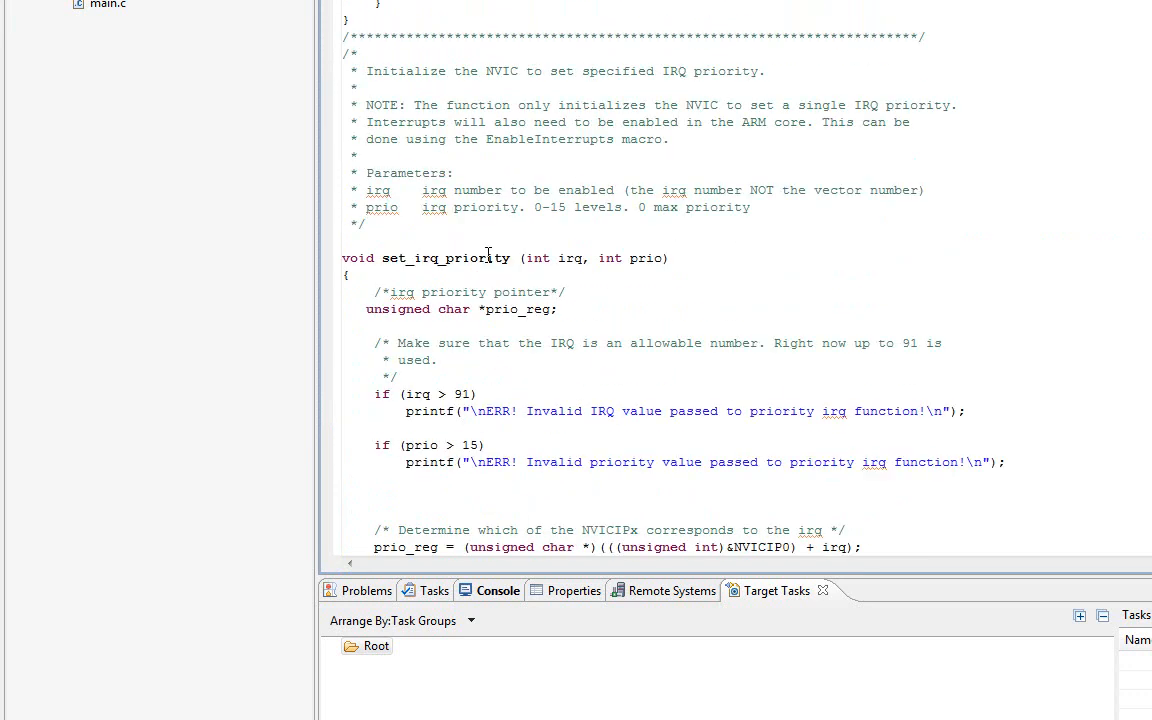
scroll(down, 3)
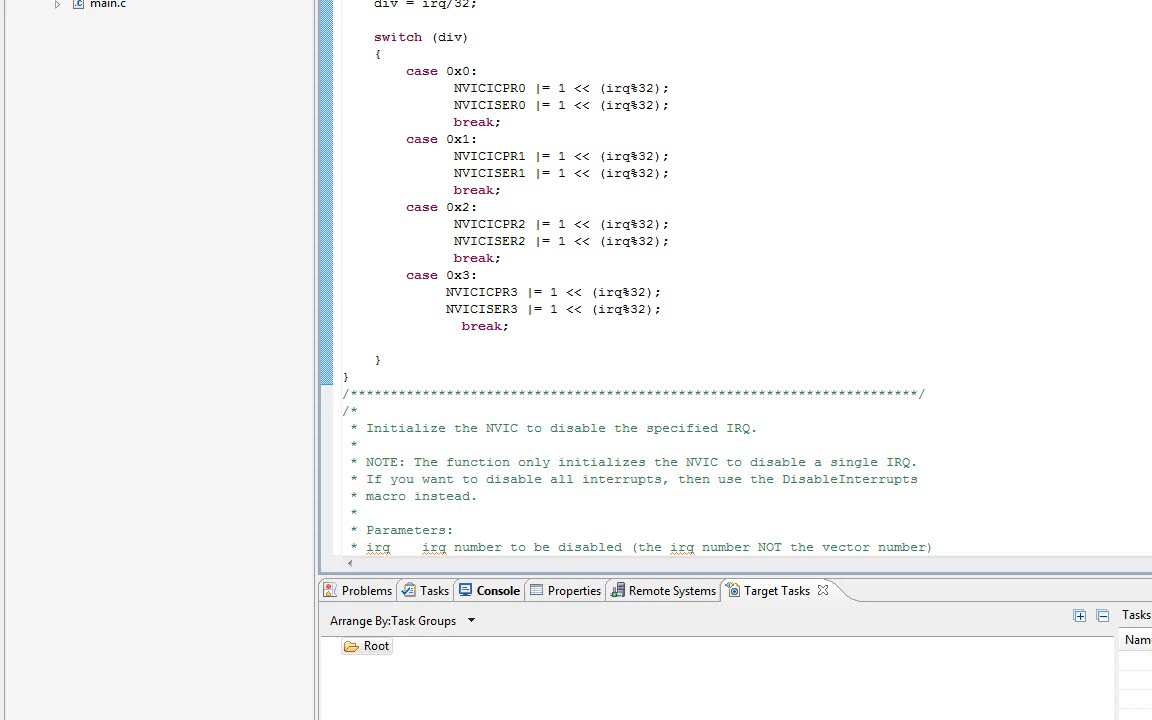
scroll(down, 3)
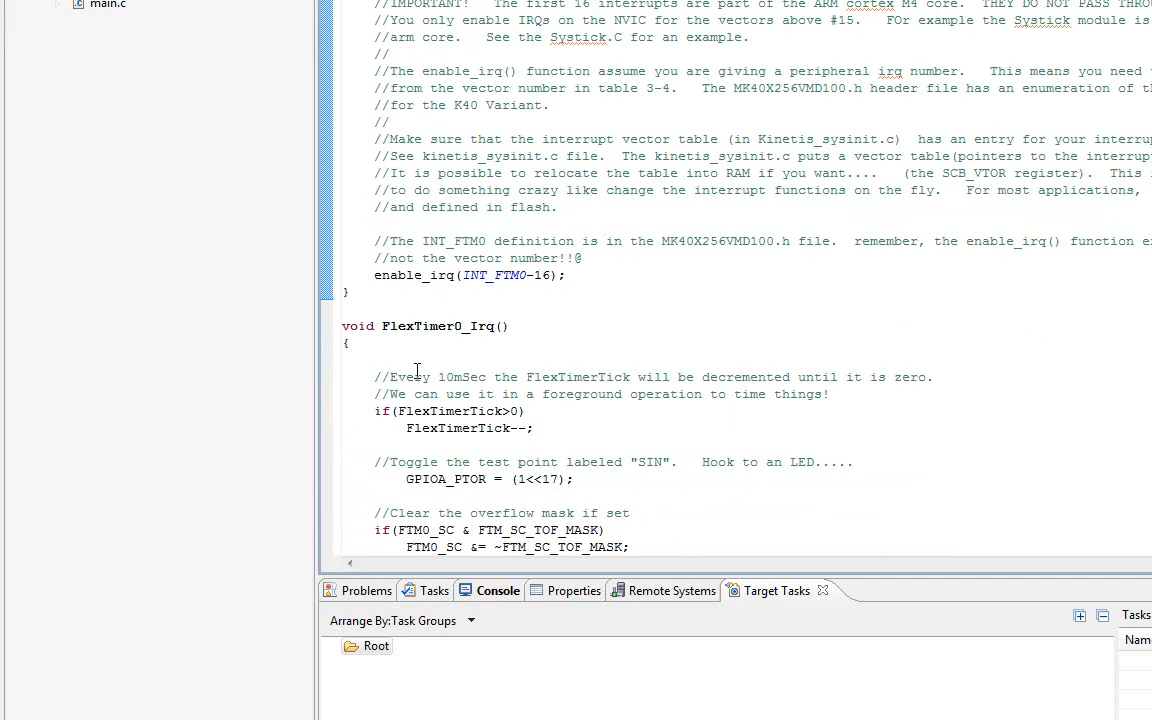
double_click(493, 275)
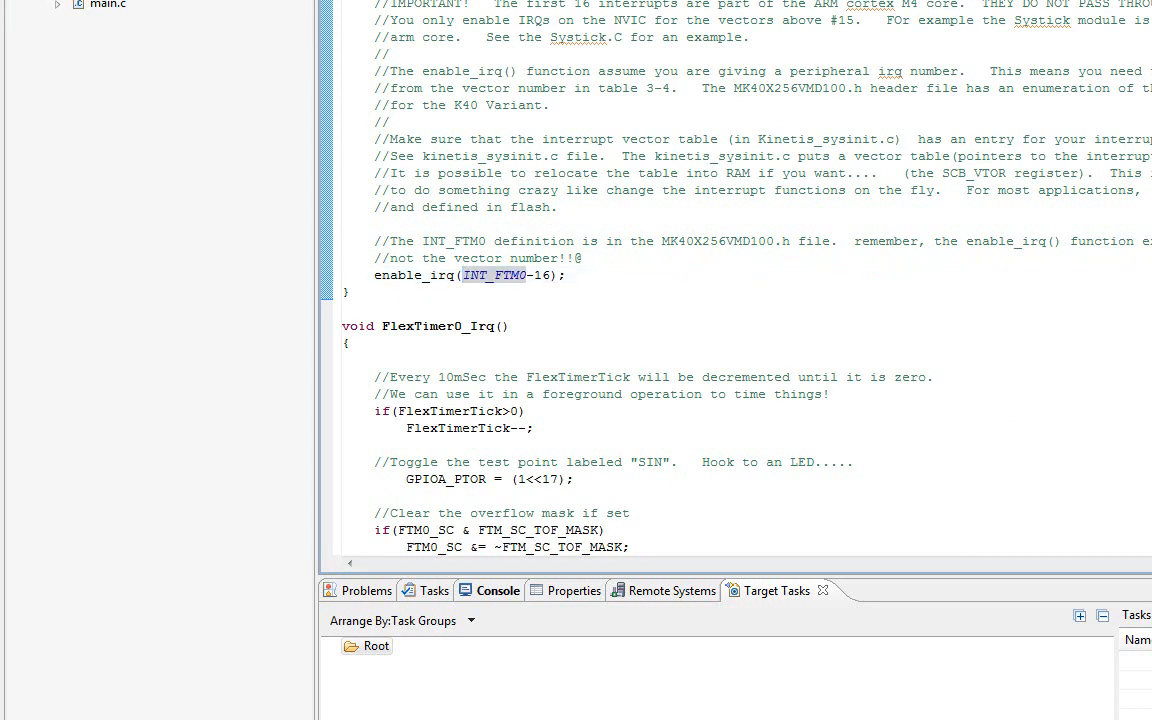
scroll(up, 3)
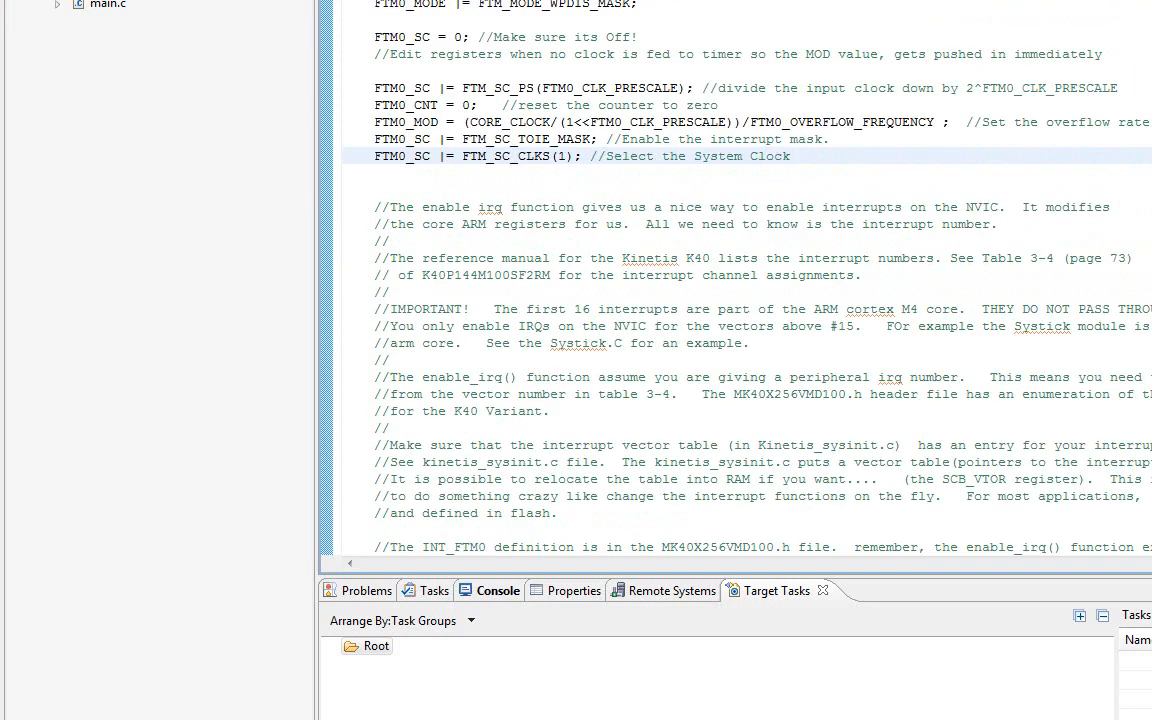
click(137, 20)
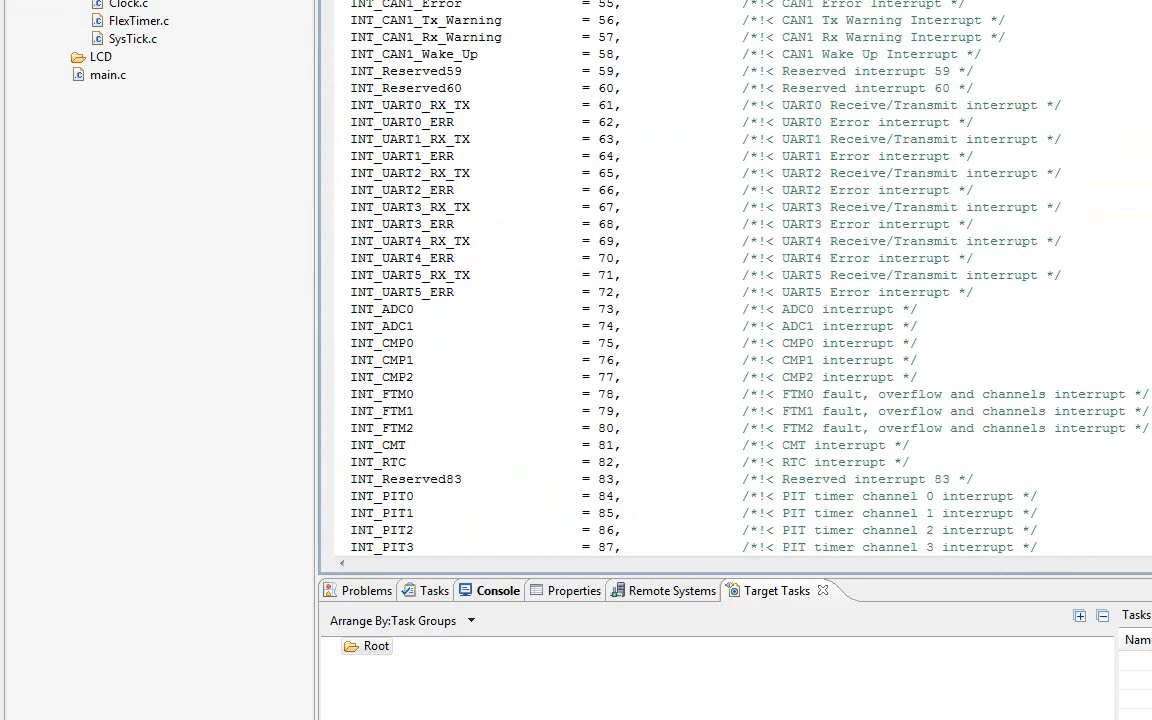
scroll(down, 3)
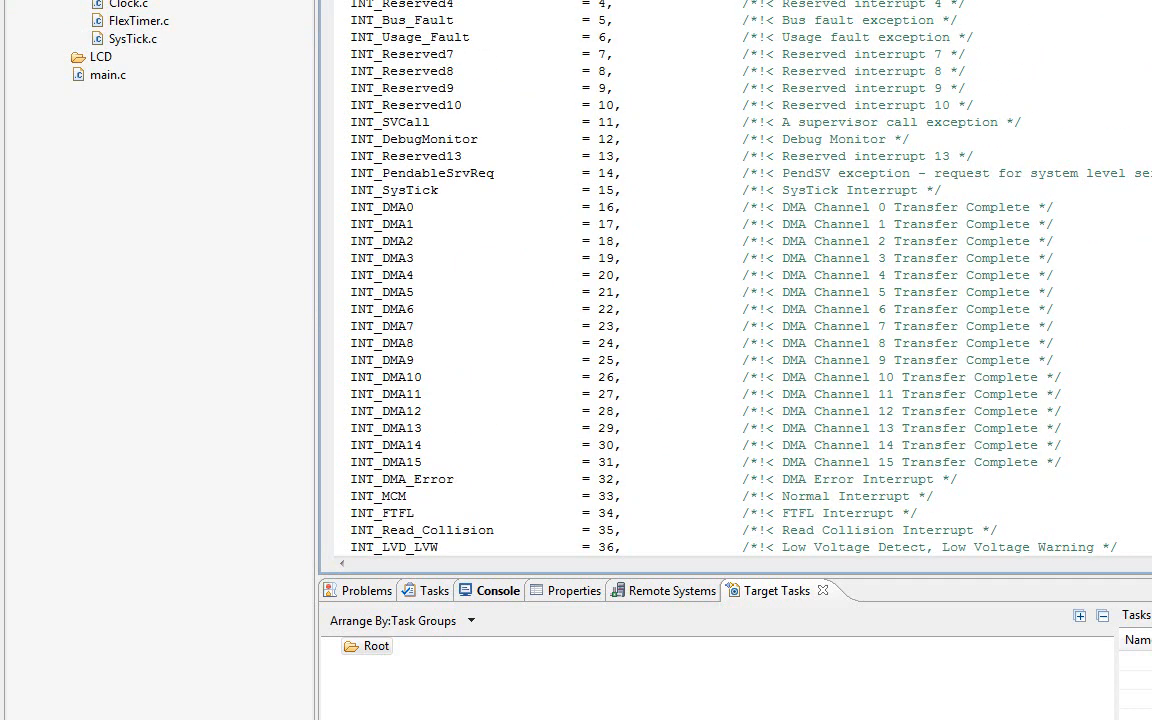
scroll(down, 3)
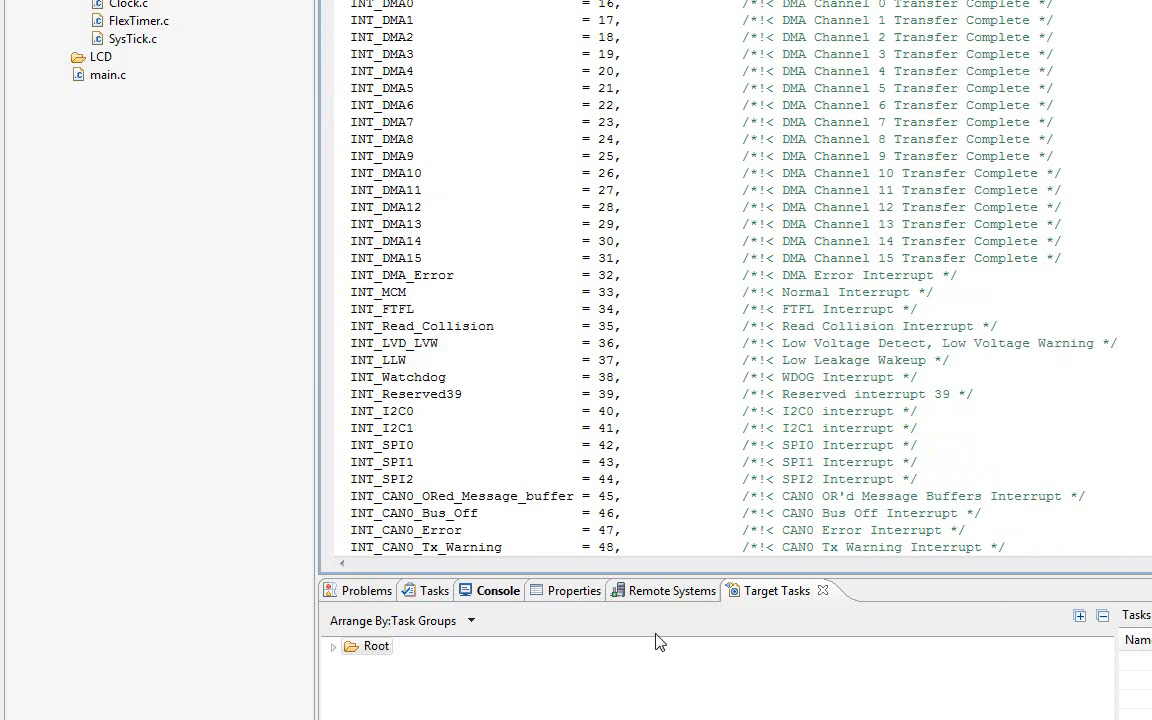
scroll(down, 3)
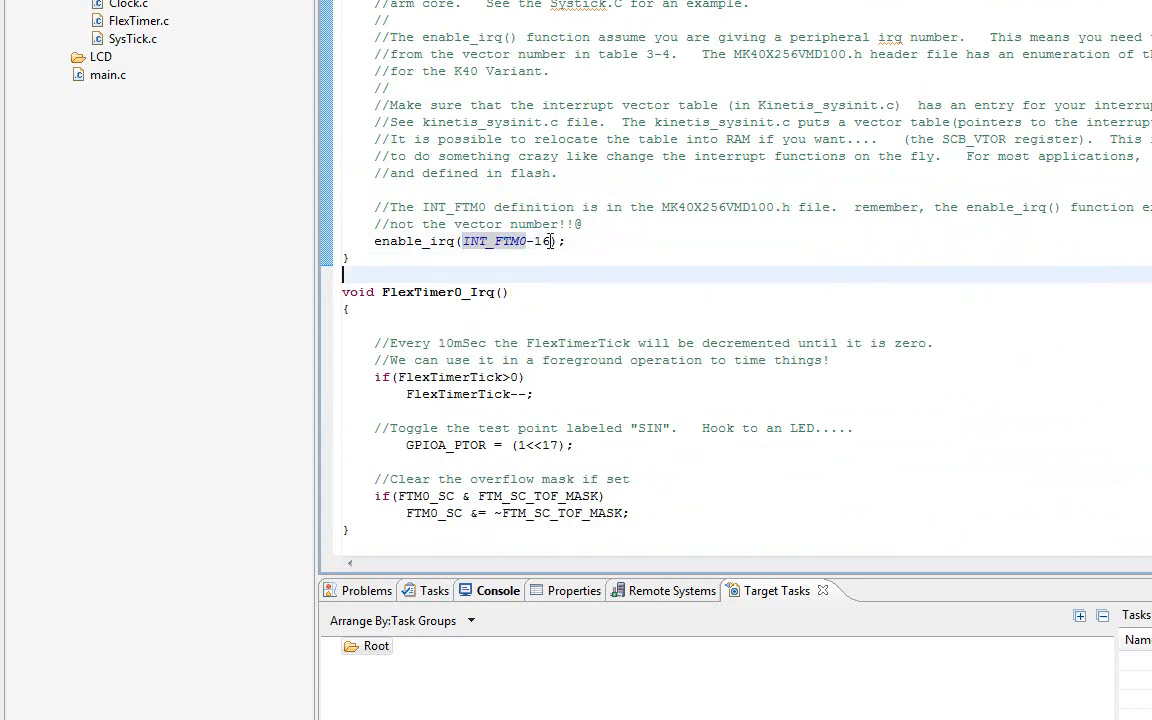
double_click(500, 241)
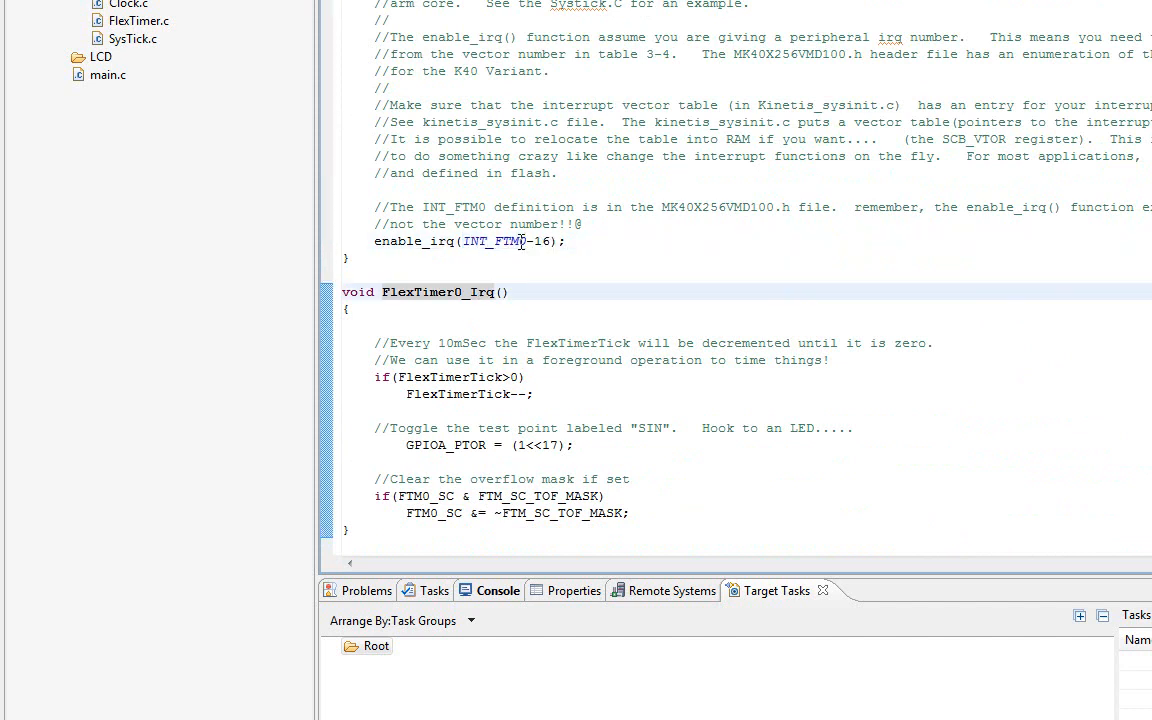
click(515, 224)
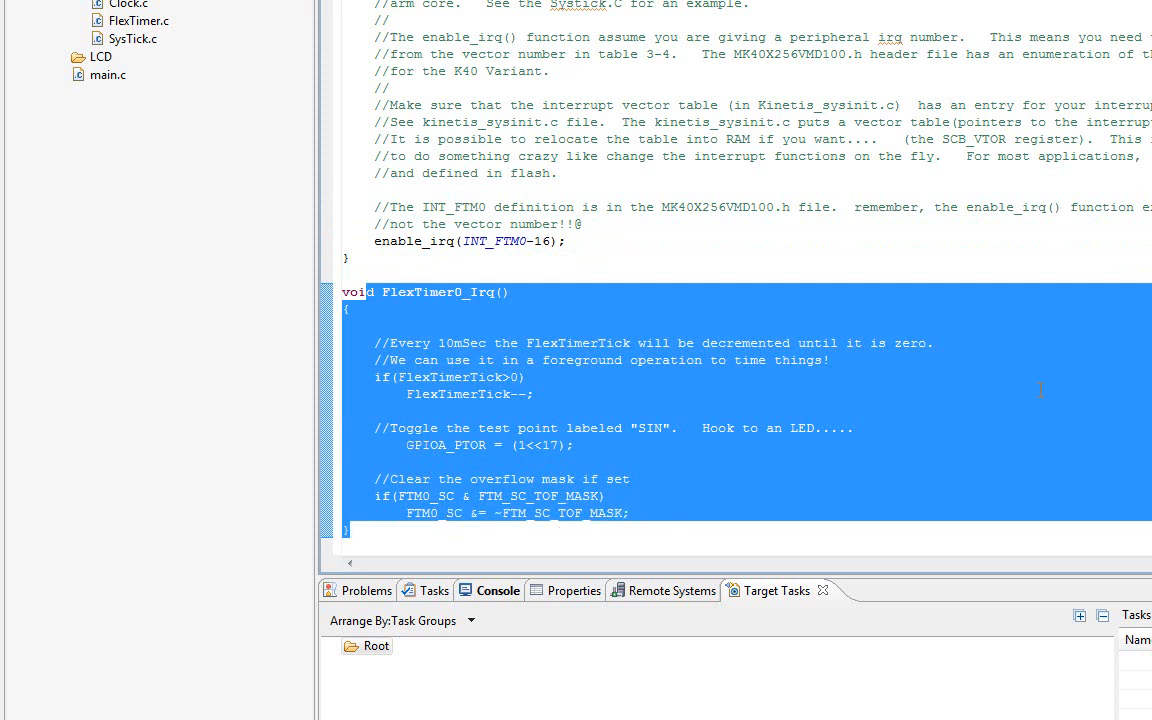
click(375, 324)
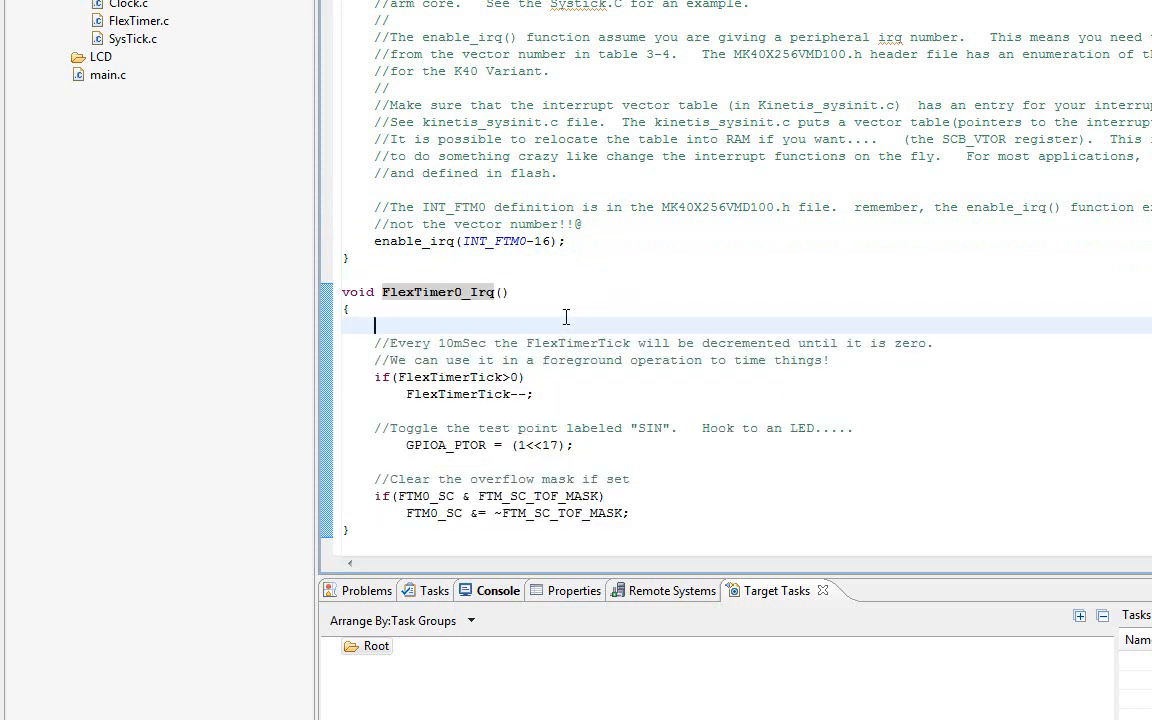
mouse_move(727, 274)
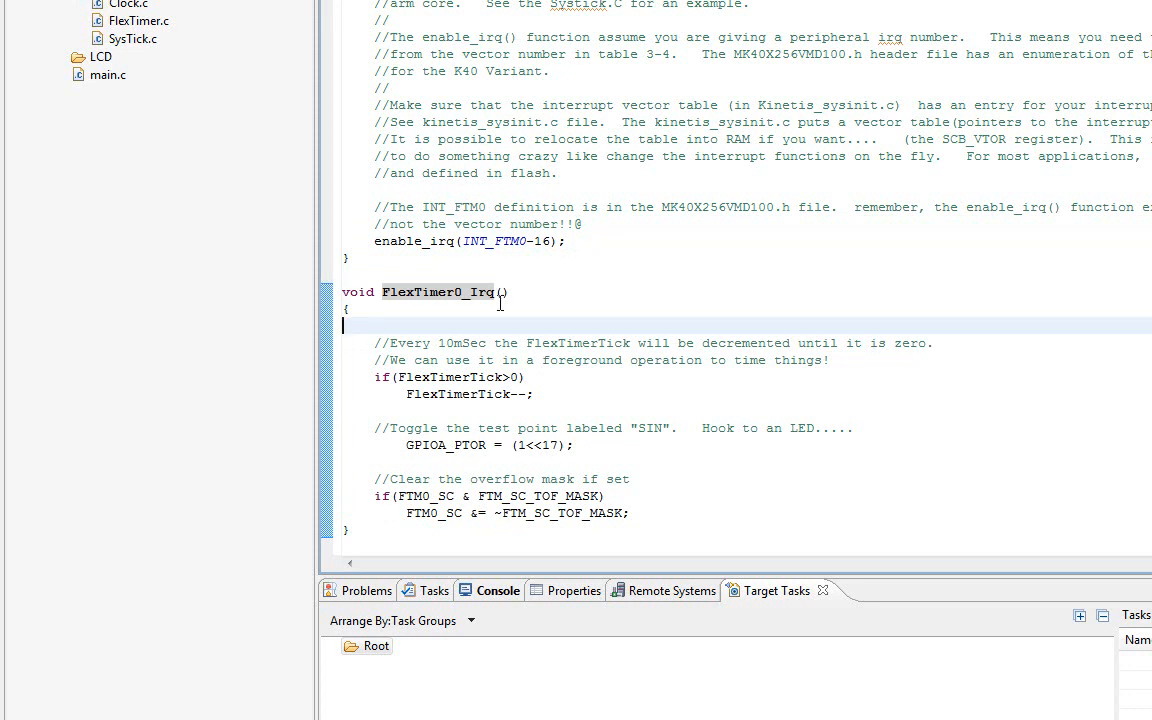
double_click(437, 291)
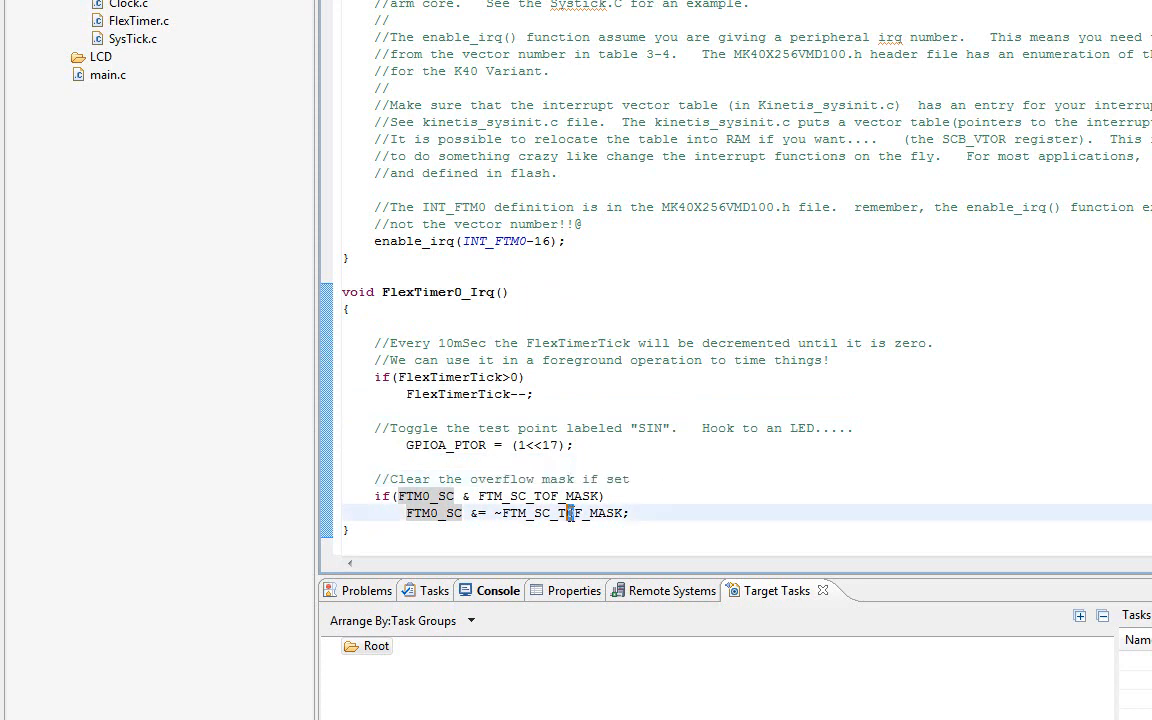
mouse_move(560, 512)
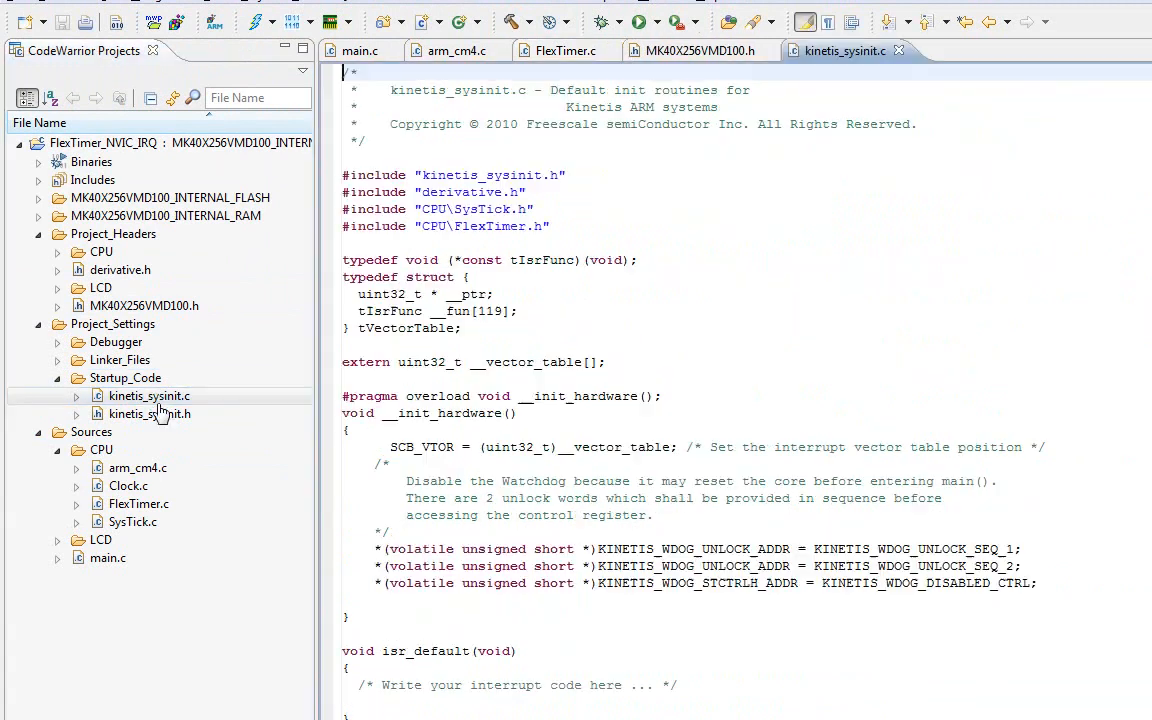
Scroll through kinetis_sysinit.c's interrupt vector table, then return to FlexTimer.c.
scroll(down, 3)
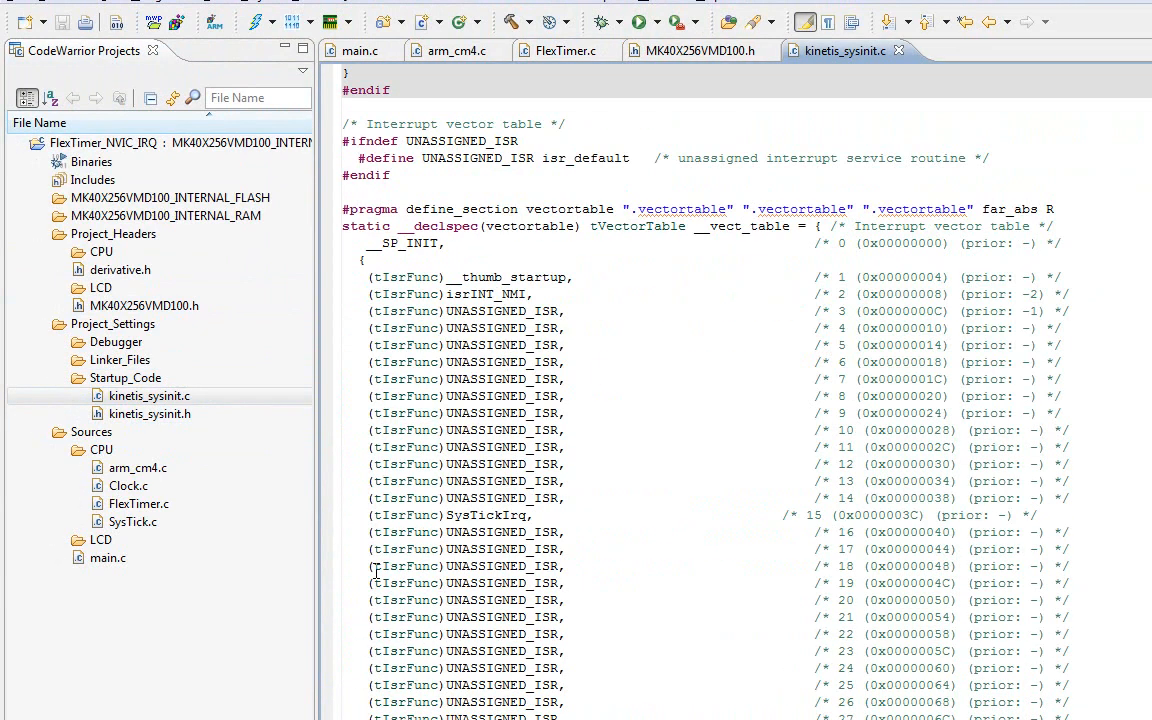
scroll(down, 3)
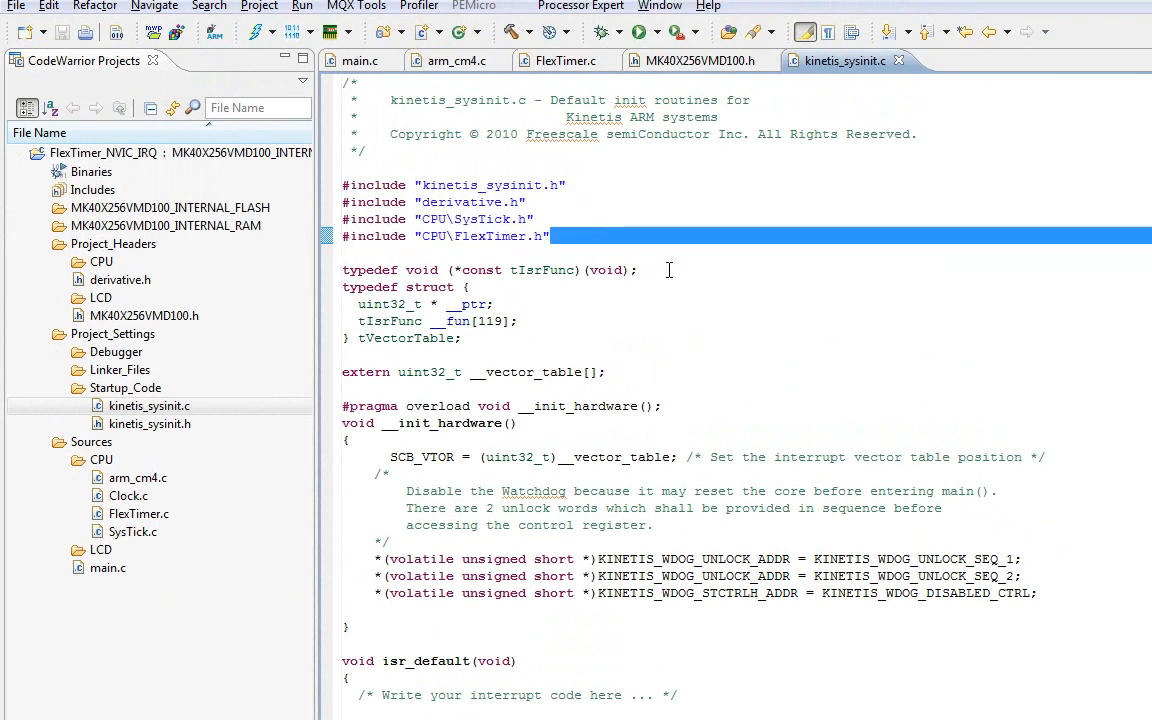
click(563, 60)
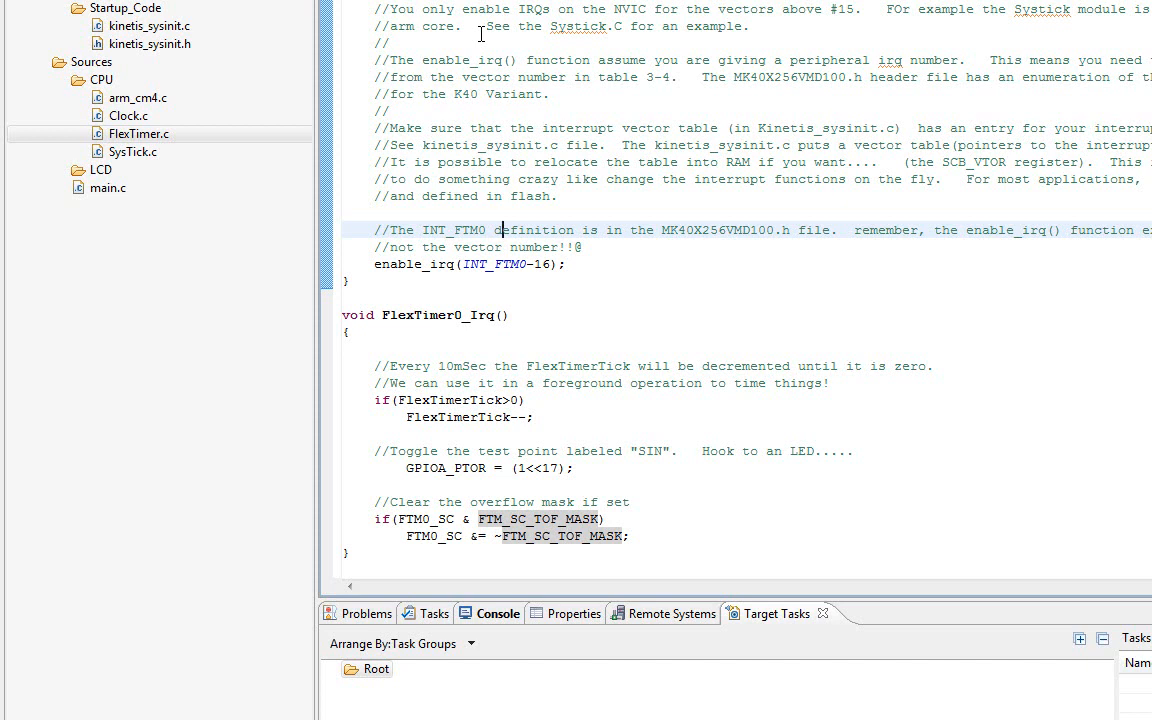
Review the enable_irq line in FlexTimer.c, then switch to main.c with its GPIO setup and FlexTimerTick loop.
scroll(down, 3)
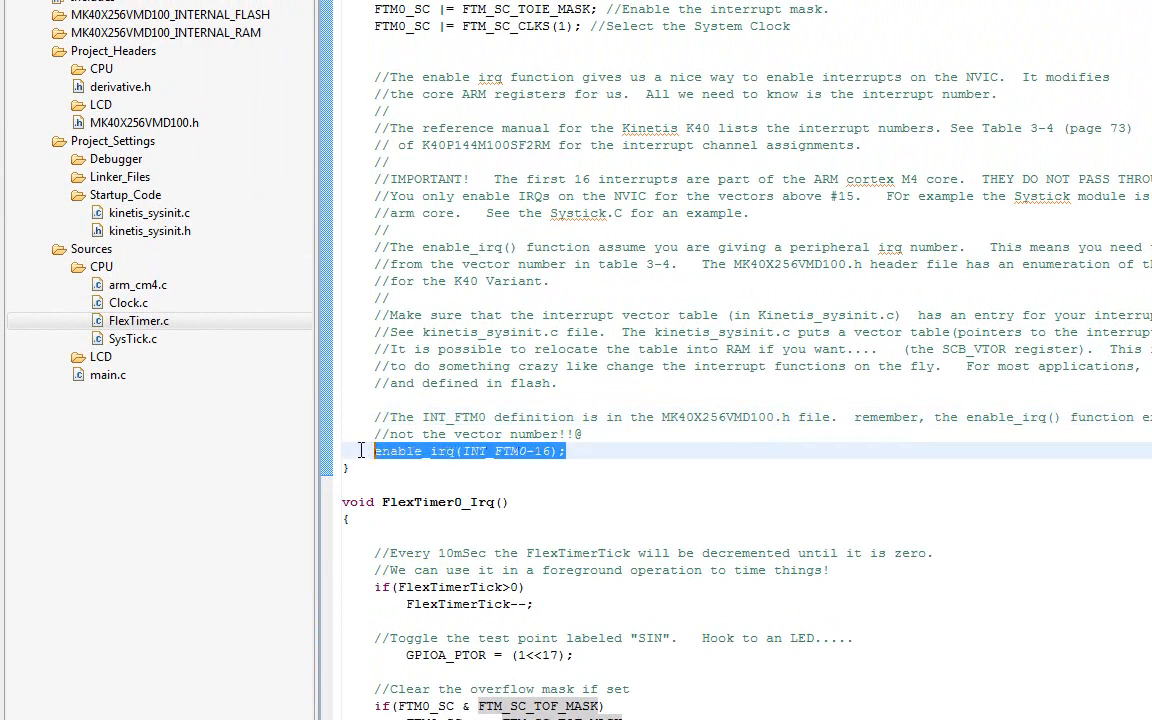
click(107, 374)
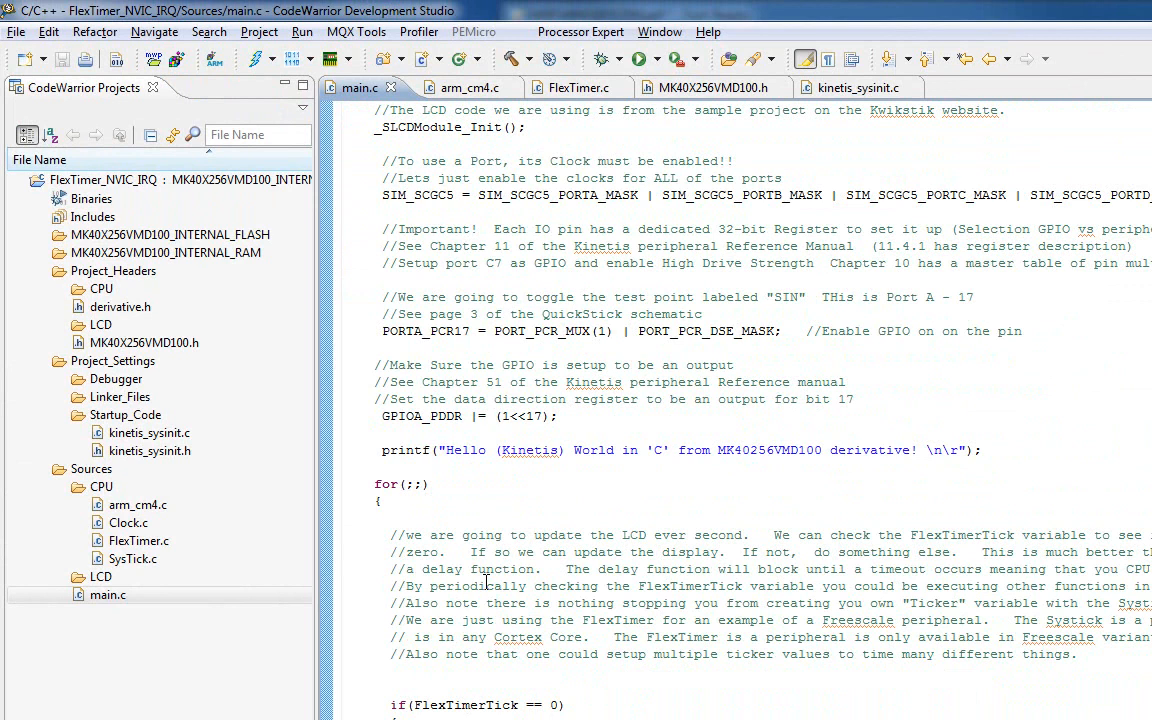
scroll(down, 3)
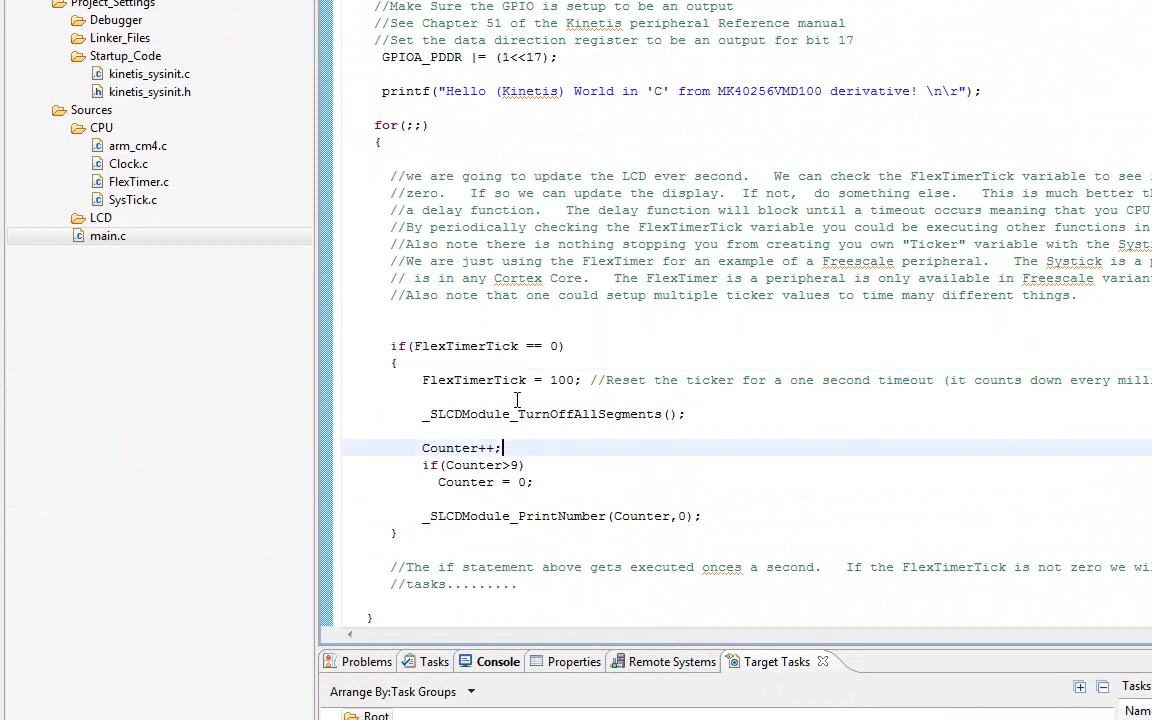
double_click(475, 380)
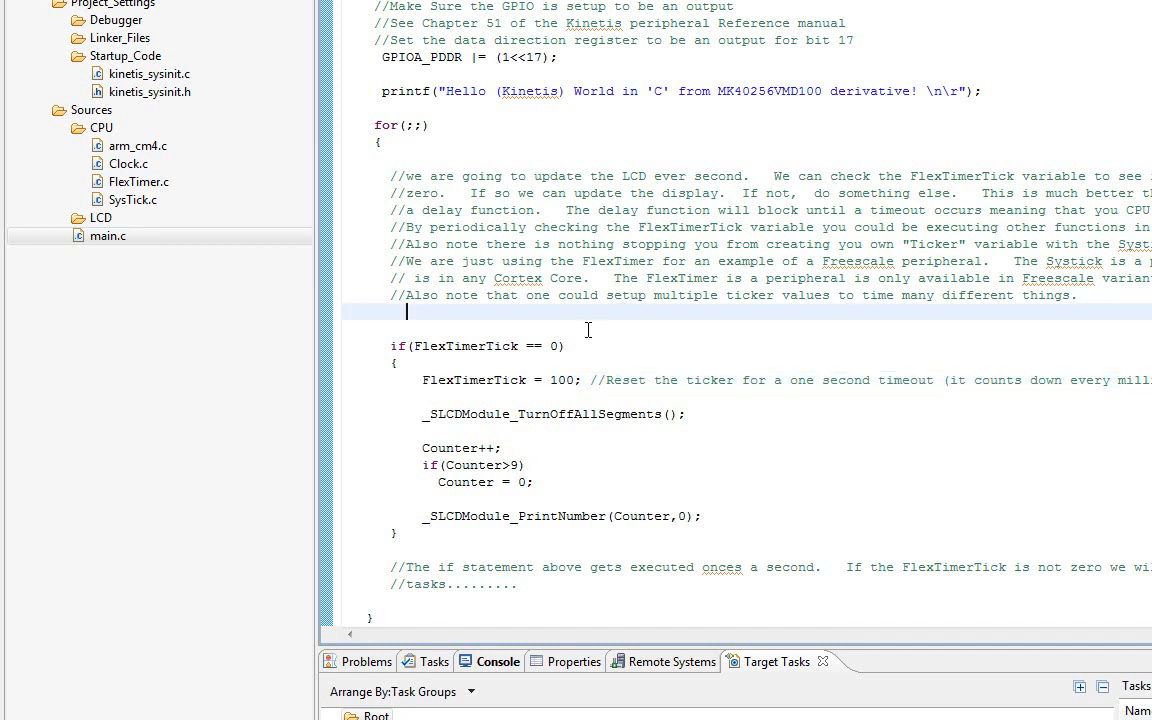
click(463, 345)
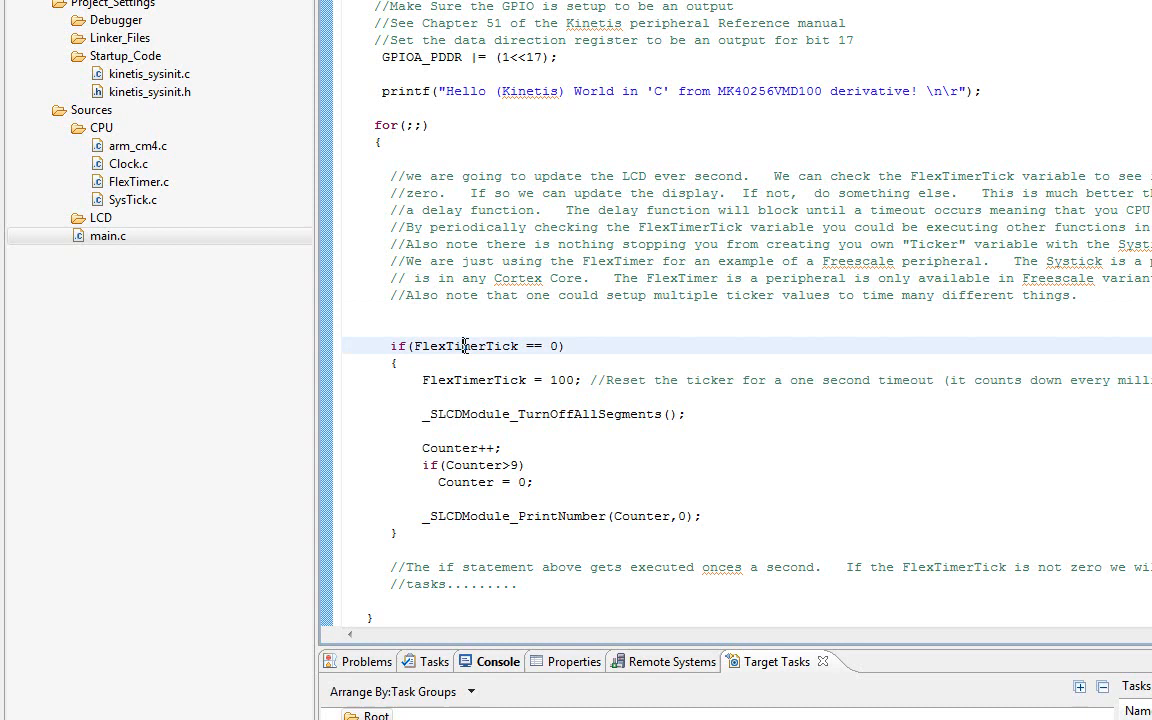
double_click(466, 345)
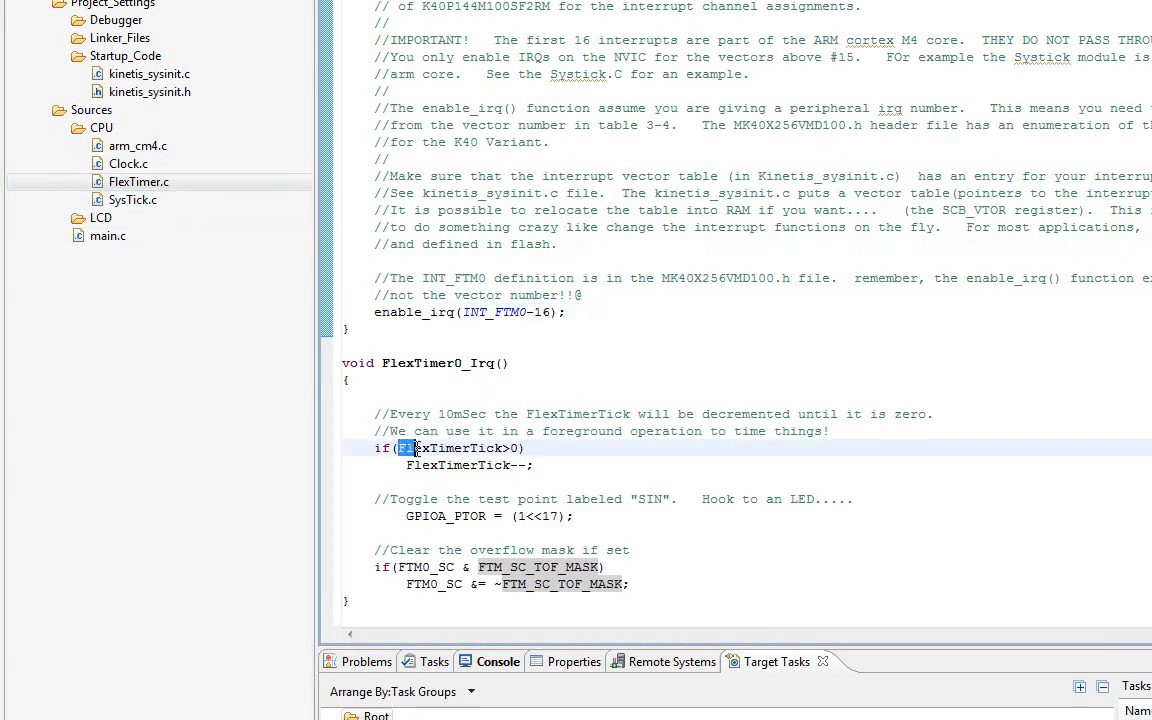
mouse_move(455, 447)
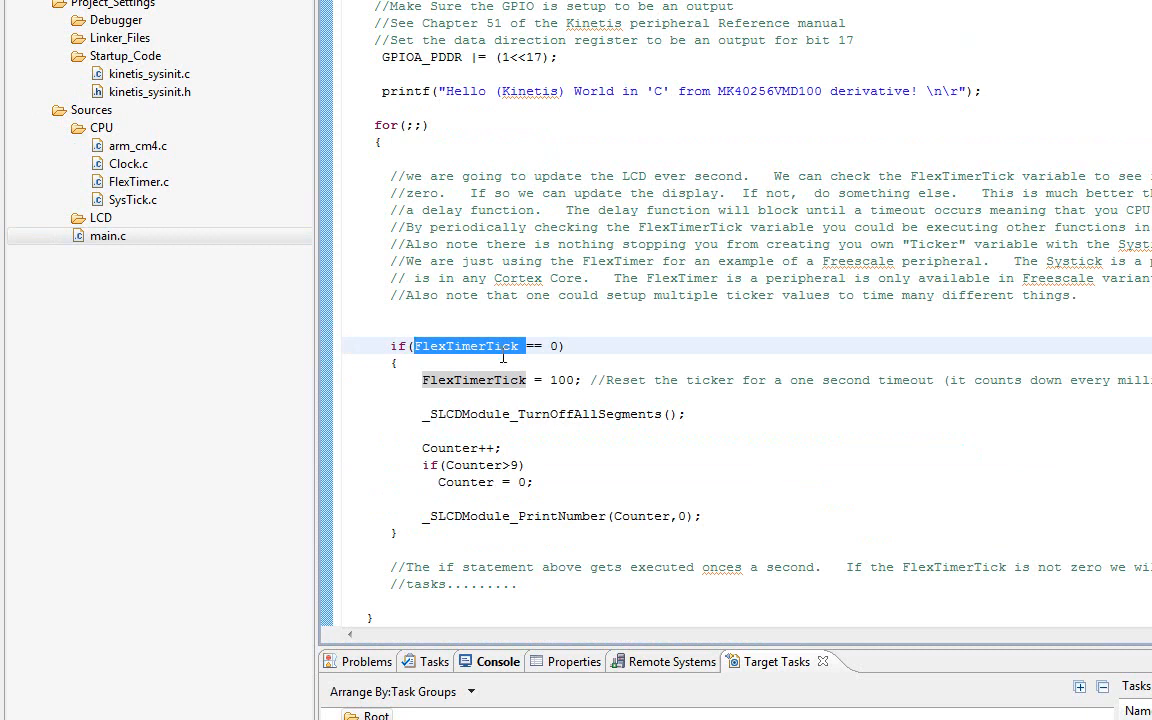
click(490, 379)
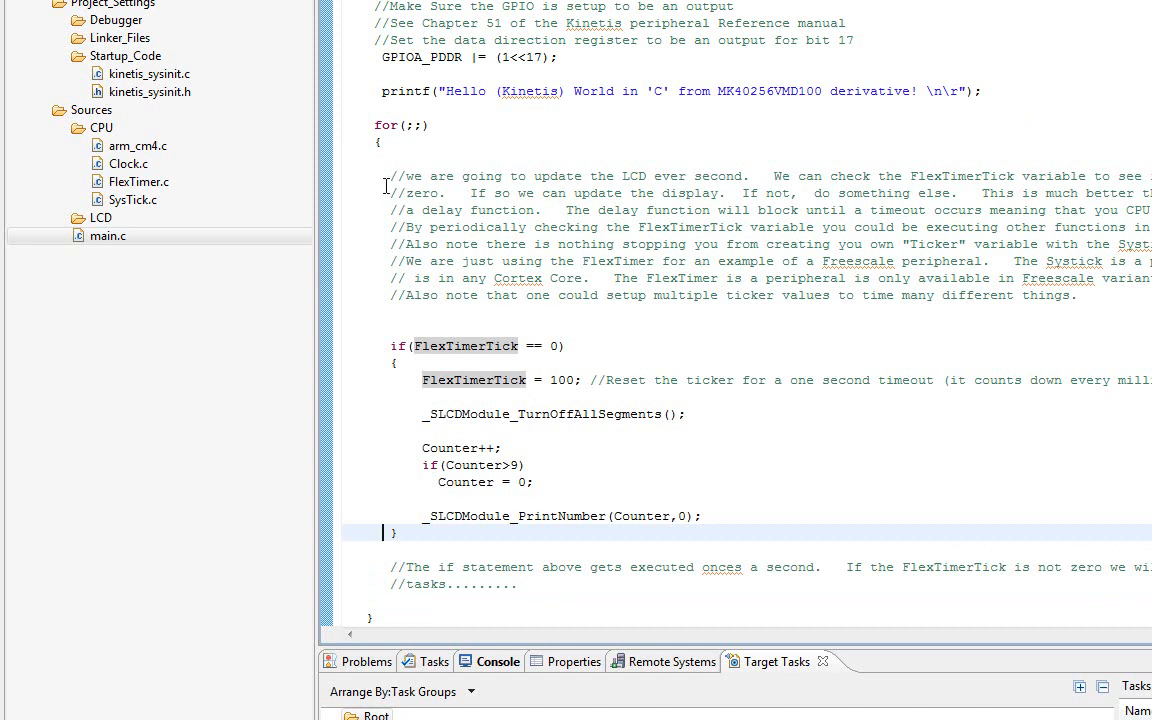
mouse_move(442, 298)
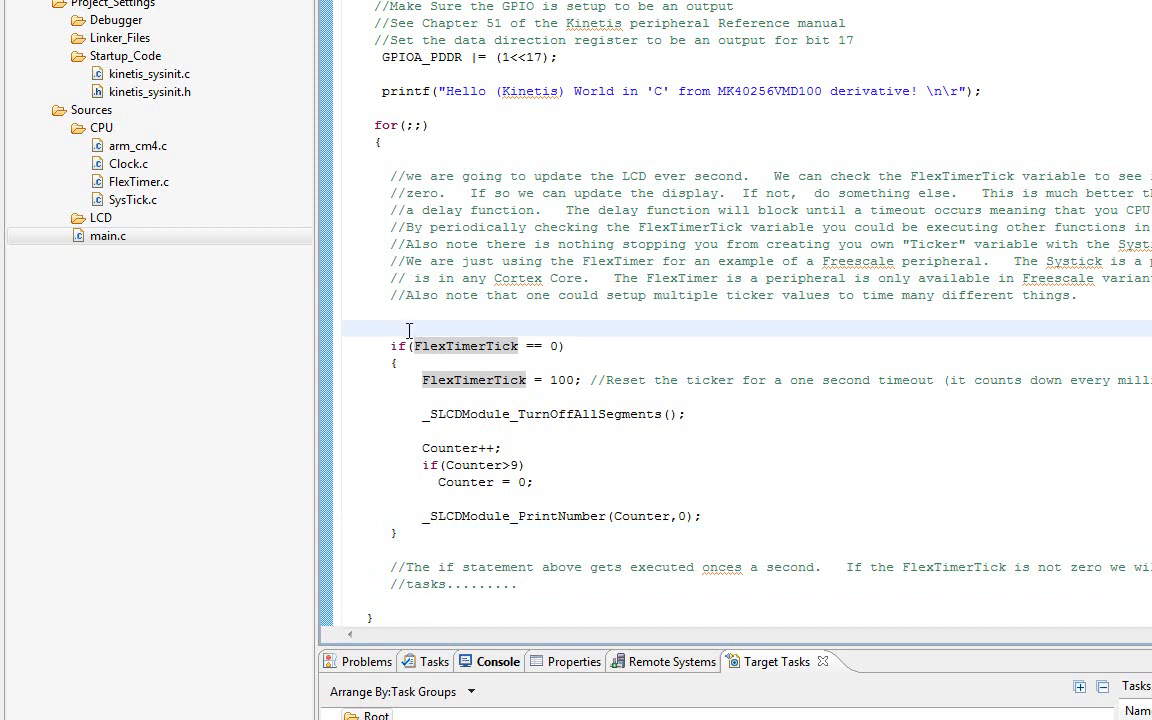
drag(409, 346, 535, 346)
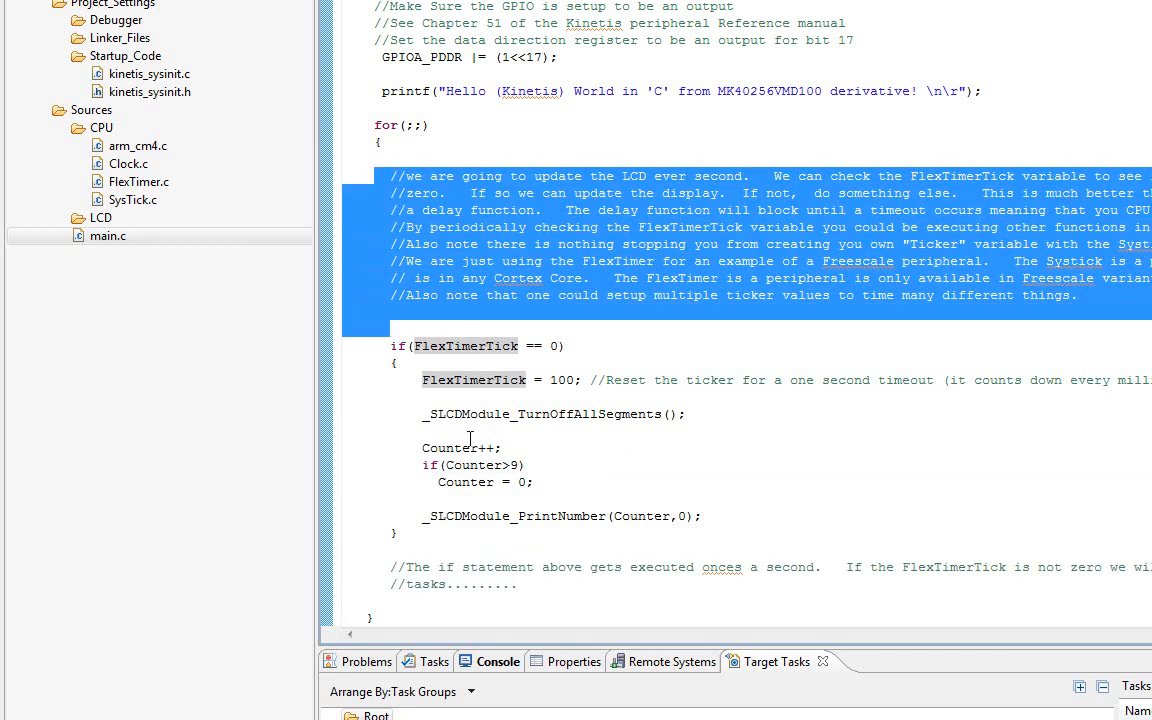
mouse_move(660, 345)
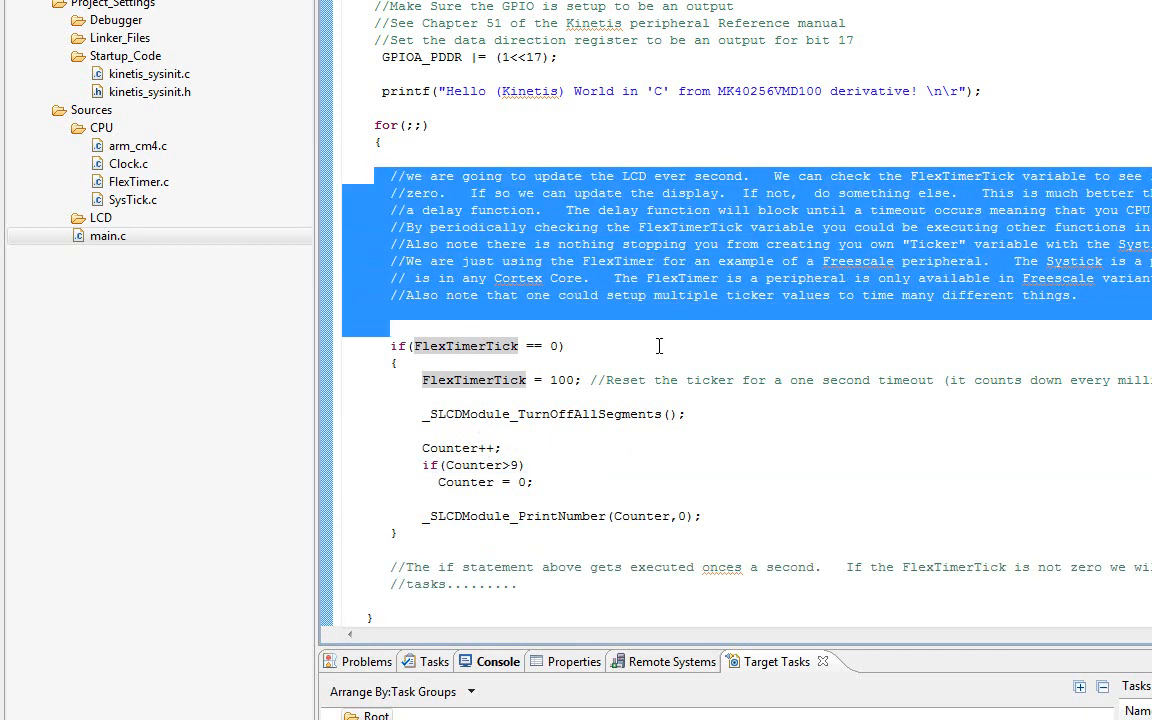
click(508, 516)
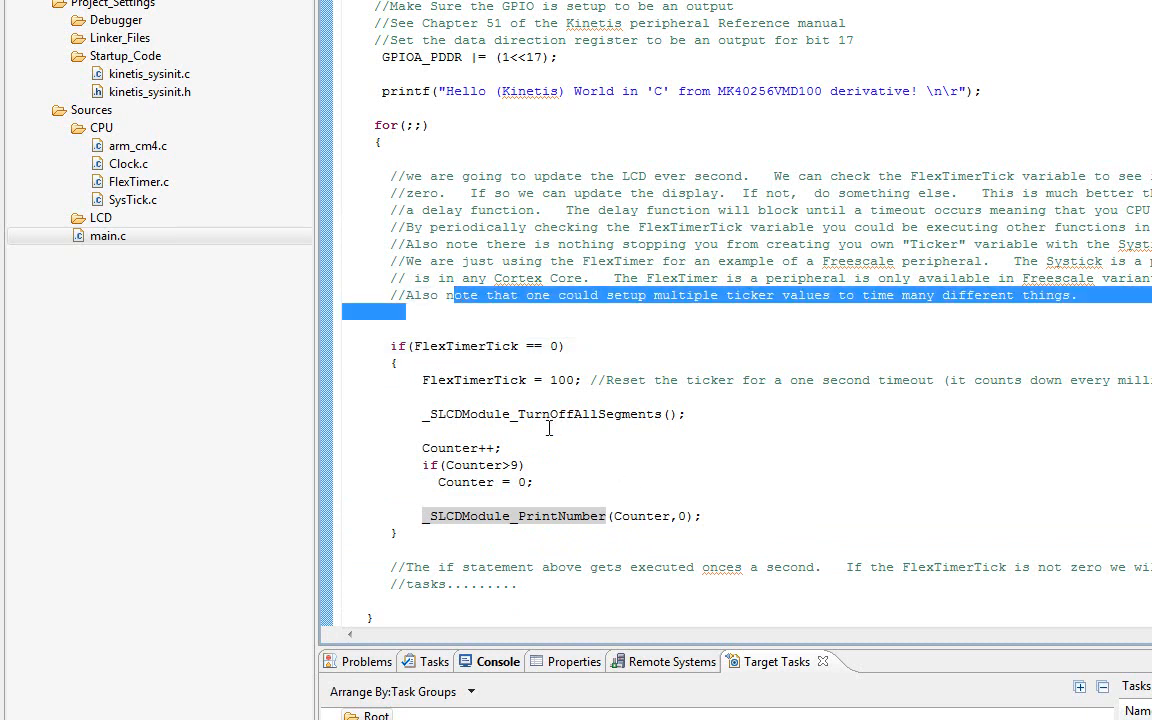
scroll(up, 3)
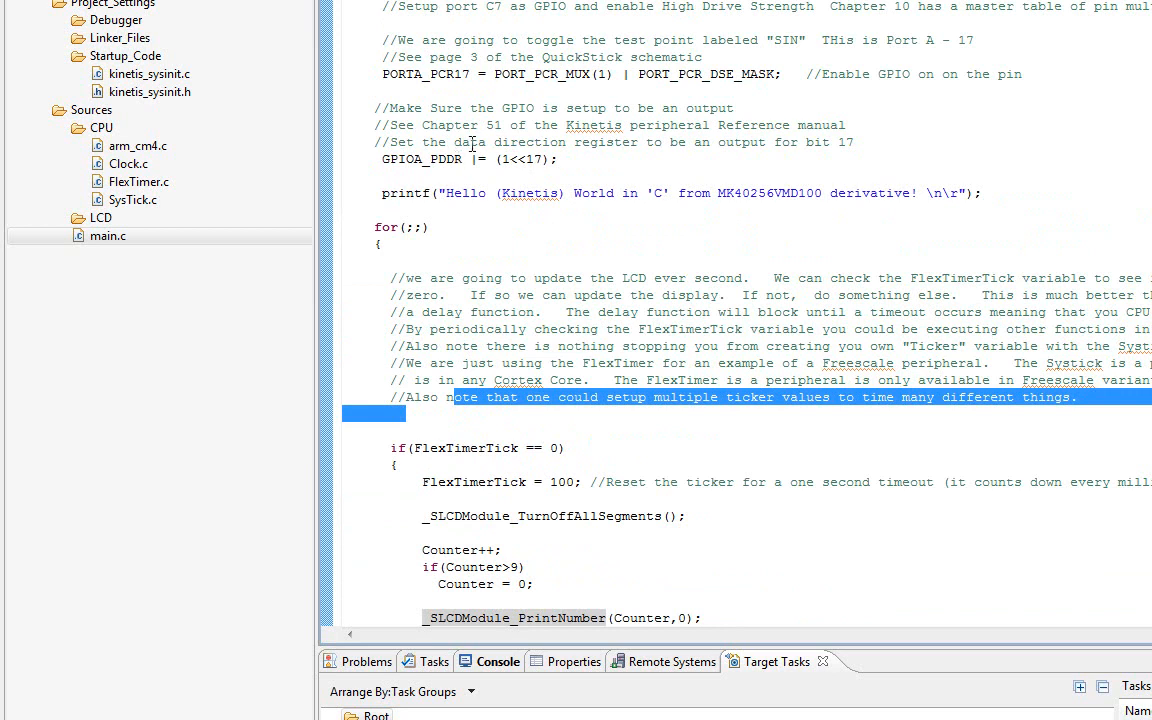